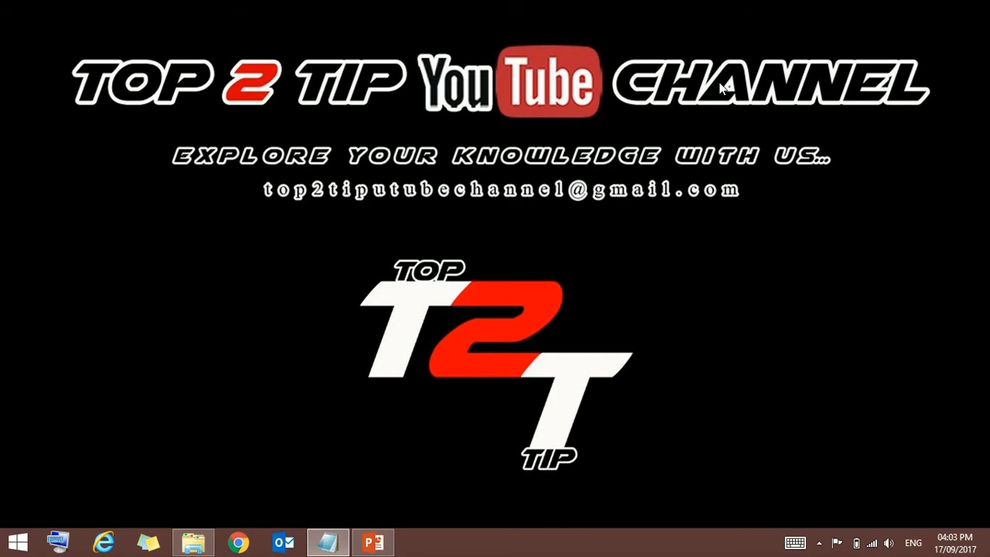
mouse_move(672, 225)
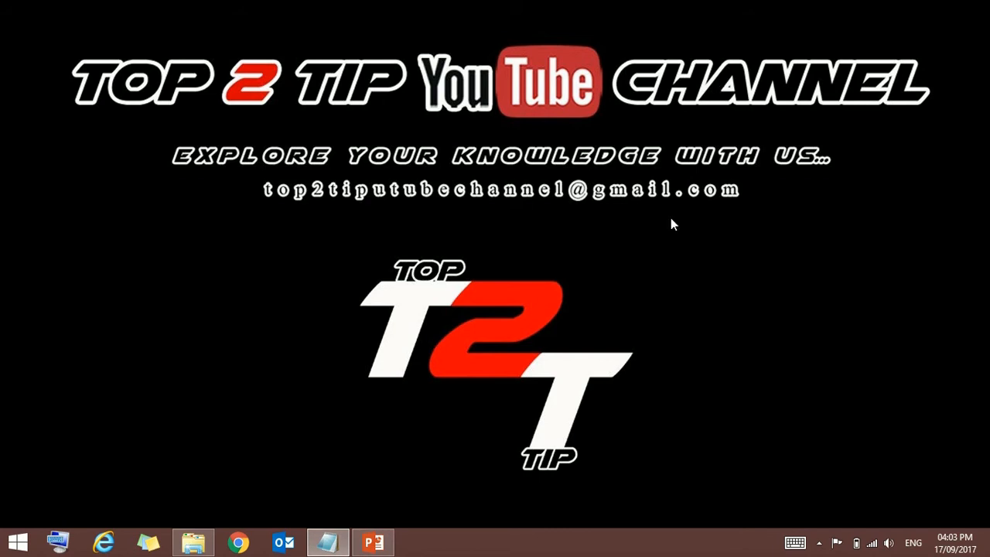
mouse_move(626, 241)
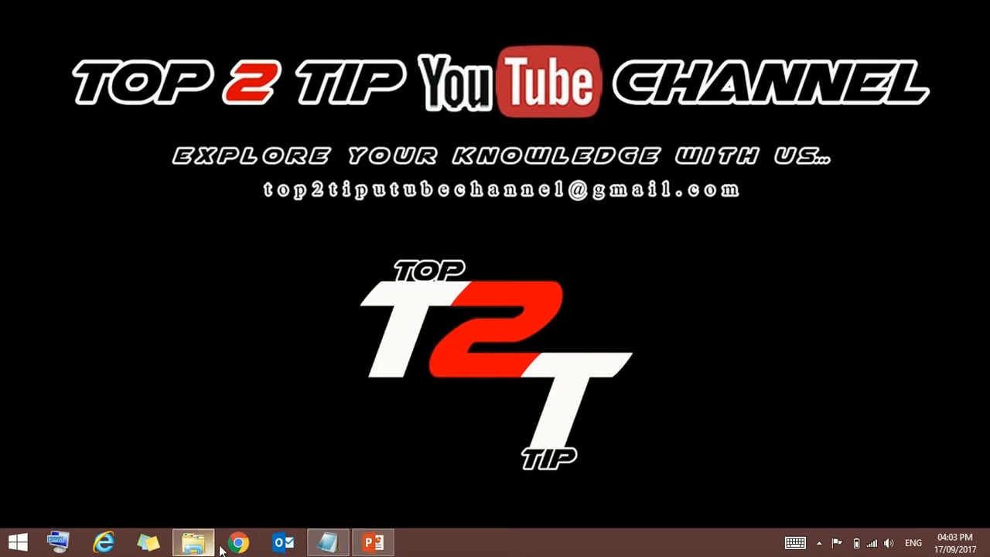
- Browse to sdk.emiratesid.ae in Chrome and show the Downloads page's executables table
left_click(238, 542)
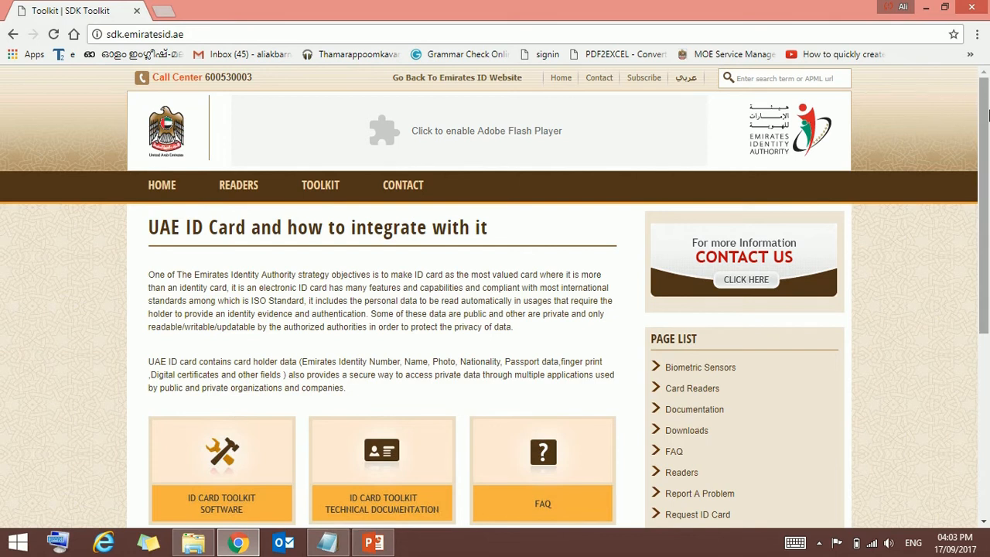
scroll("down", 3)
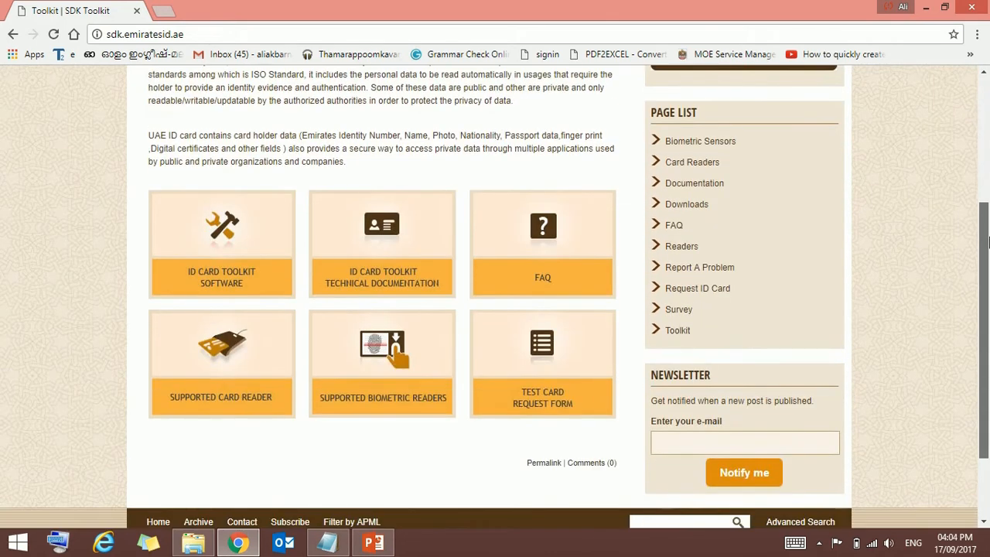
scroll("down", 3)
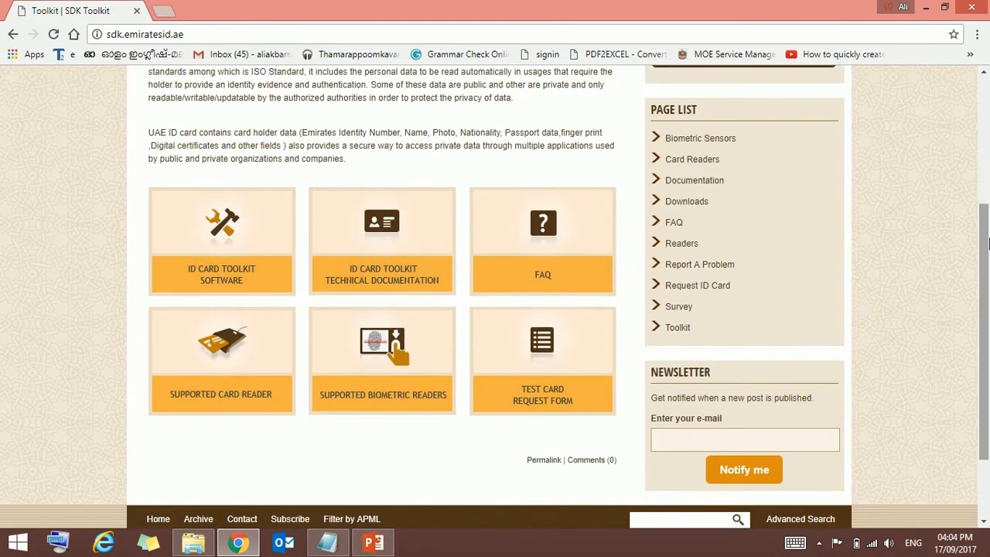
left_click(687, 201)
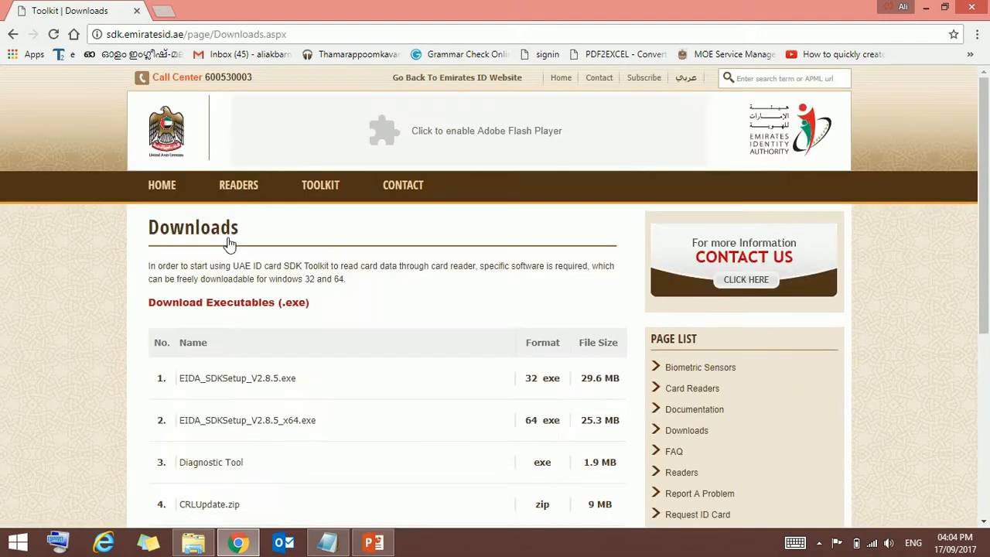
scroll("down", 3)
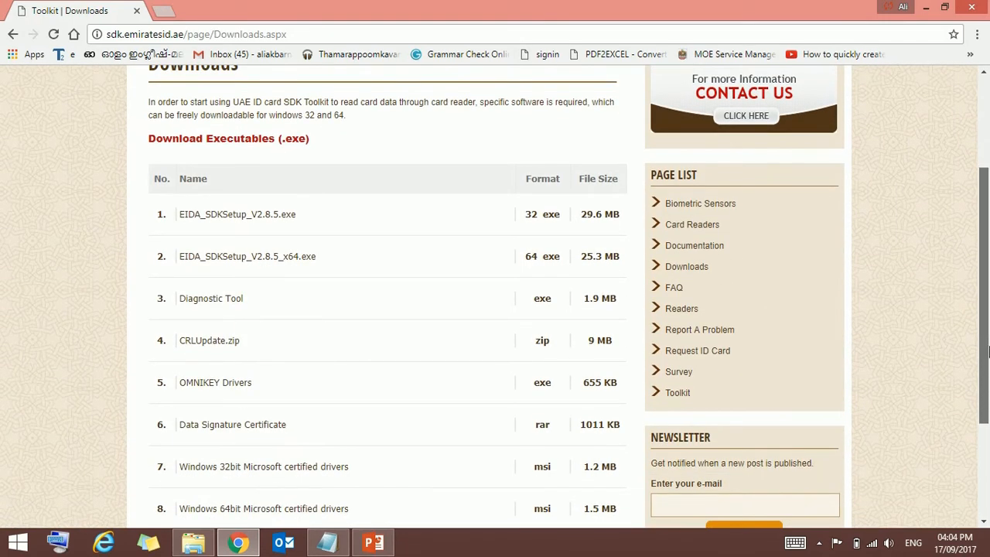
mouse_move(292, 233)
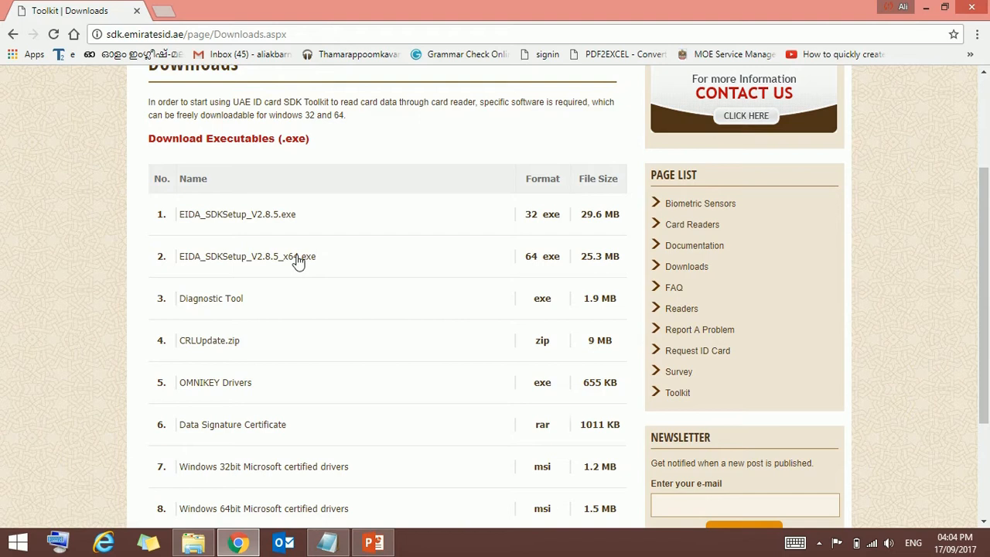
mouse_move(325, 212)
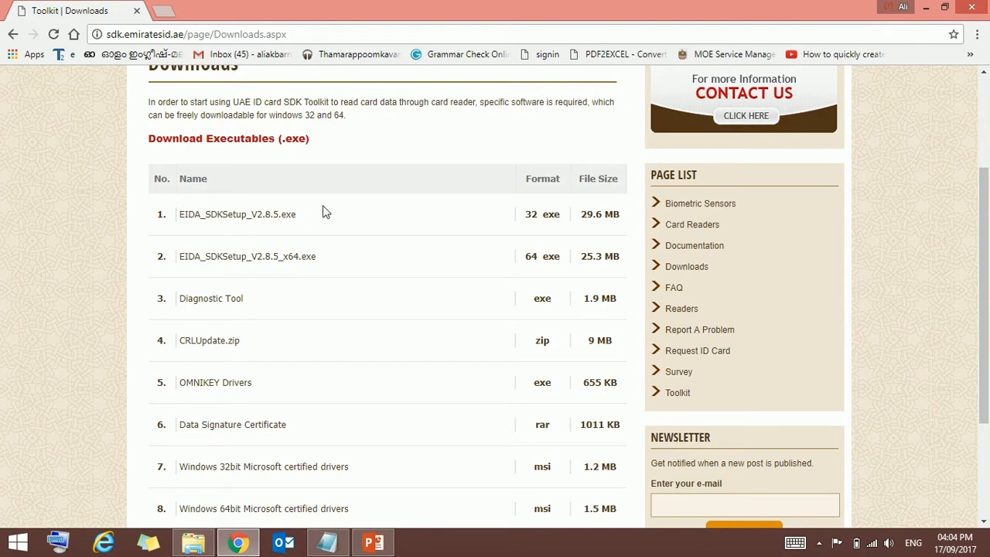
mouse_move(308, 235)
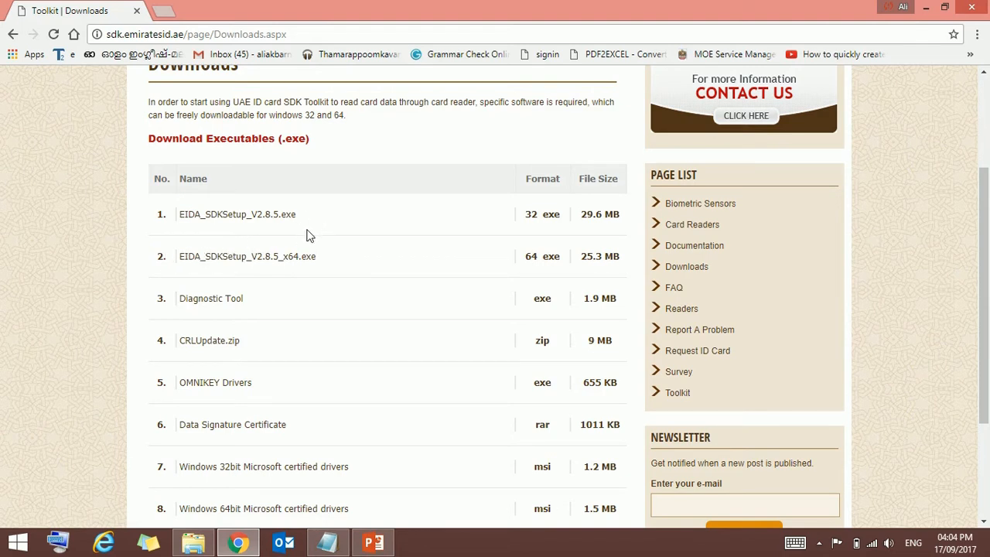
mouse_move(279, 260)
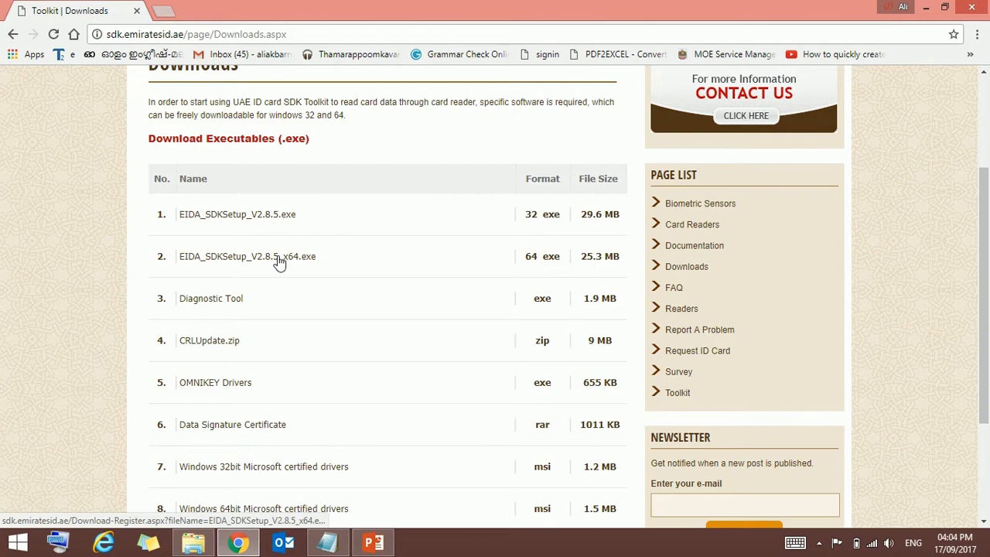
- Request EIDA_SDKSetup_V2.8.5_x64.exe and reach its Download Register form
left_click(248, 257)
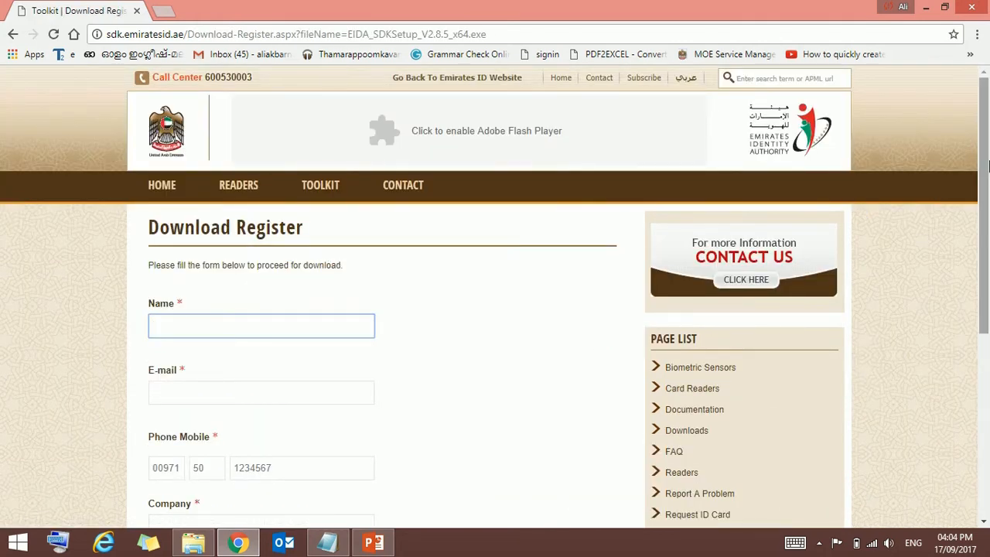
scroll("down", 3)
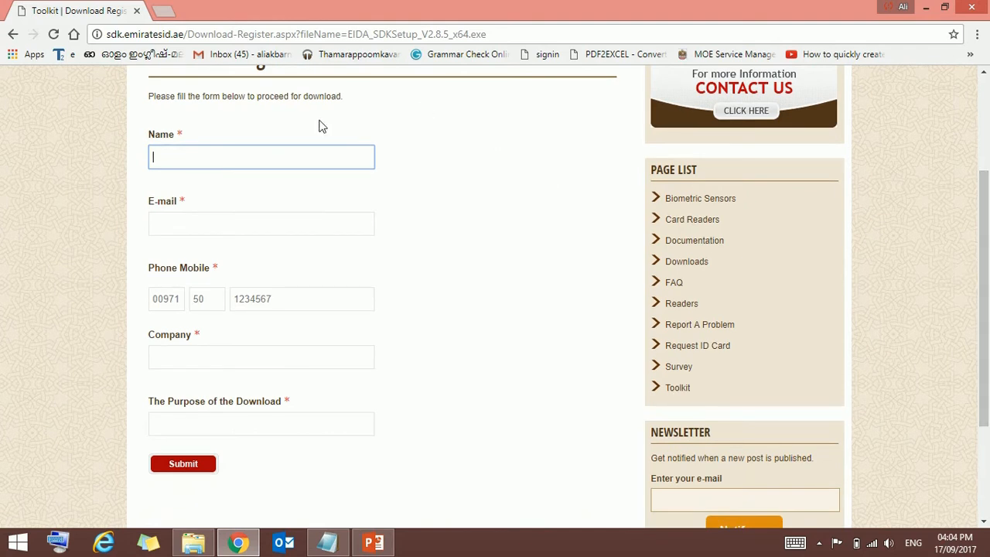
mouse_move(300, 342)
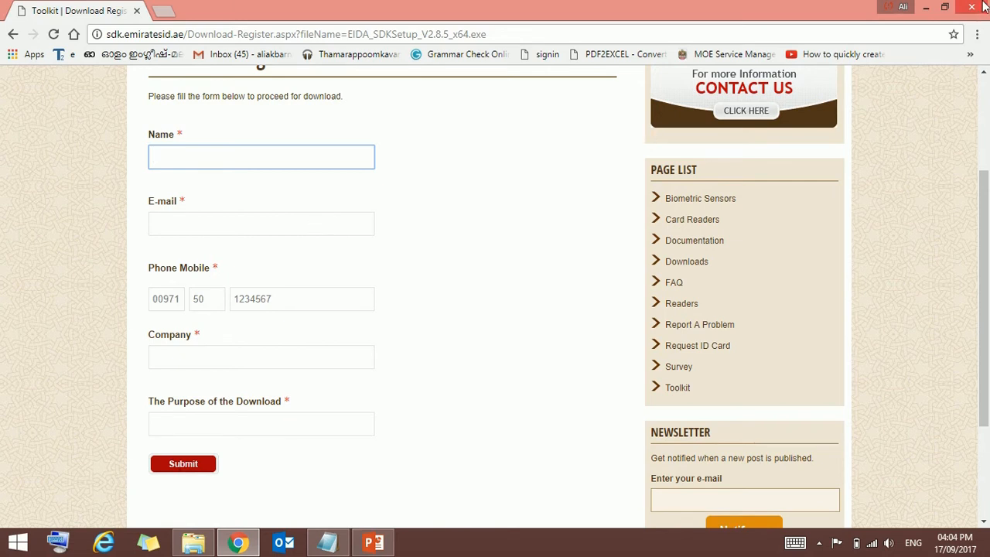
mouse_move(762, 179)
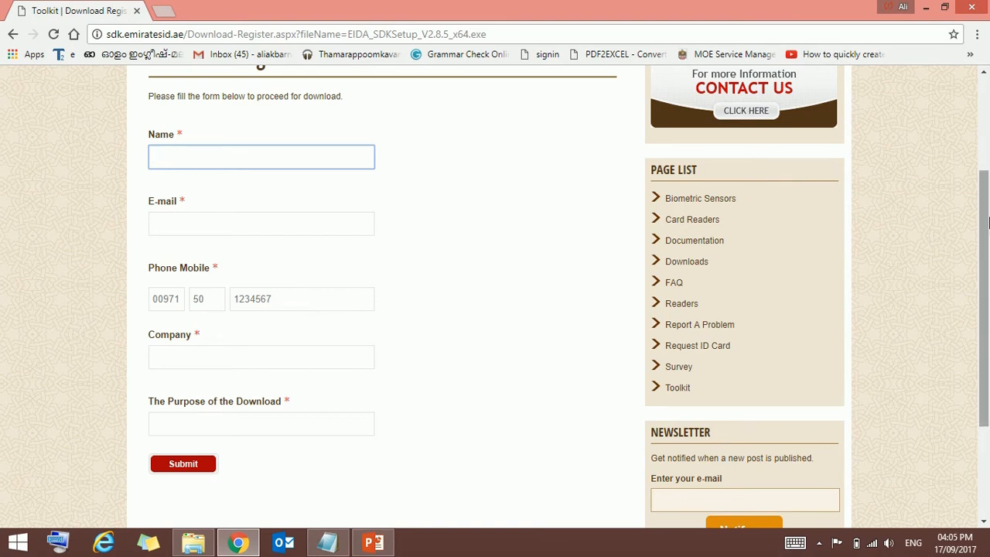
- Run the downloaded EIDA_SDKSetup_V2.8.5_x64.exe as administrator from its folder
left_click(192, 542)
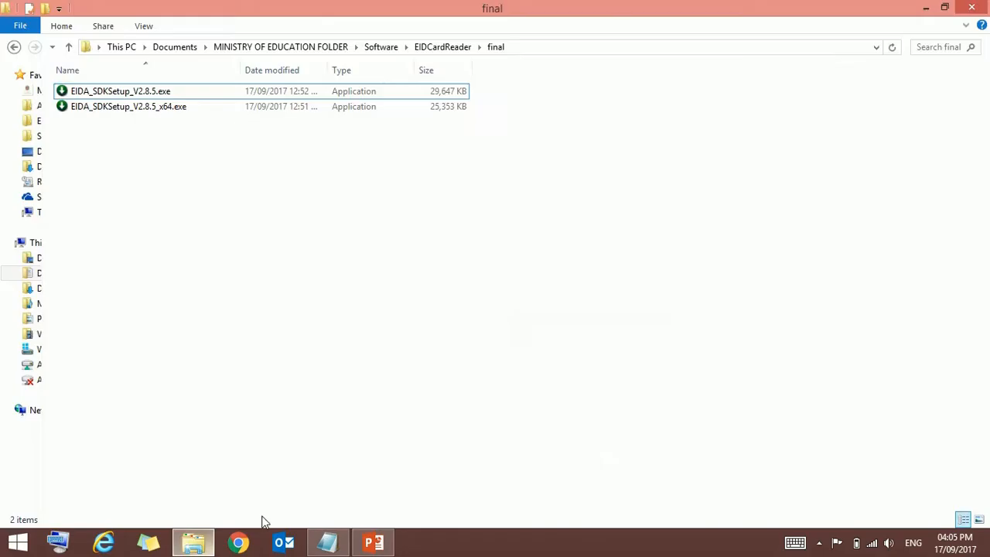
left_click(128, 106)
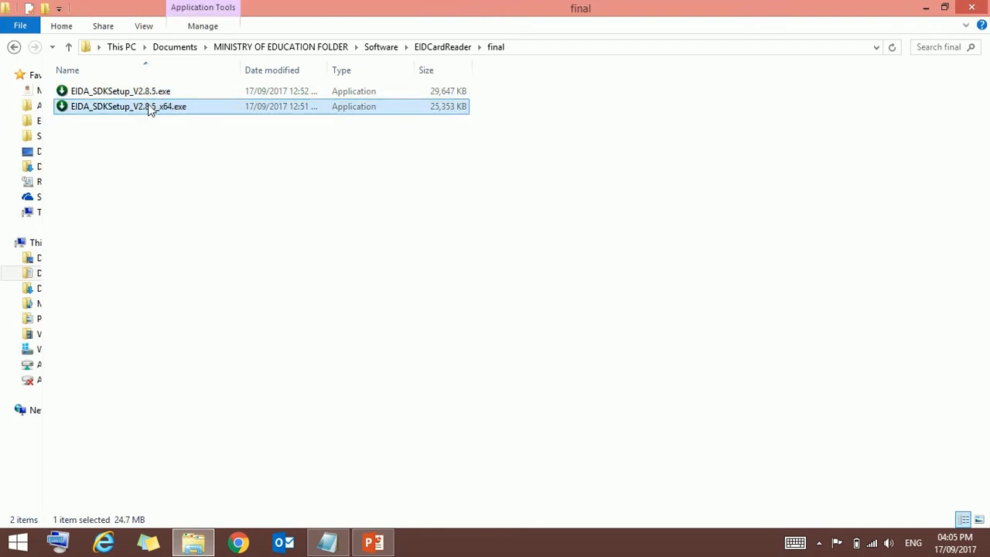
mouse_move(154, 109)
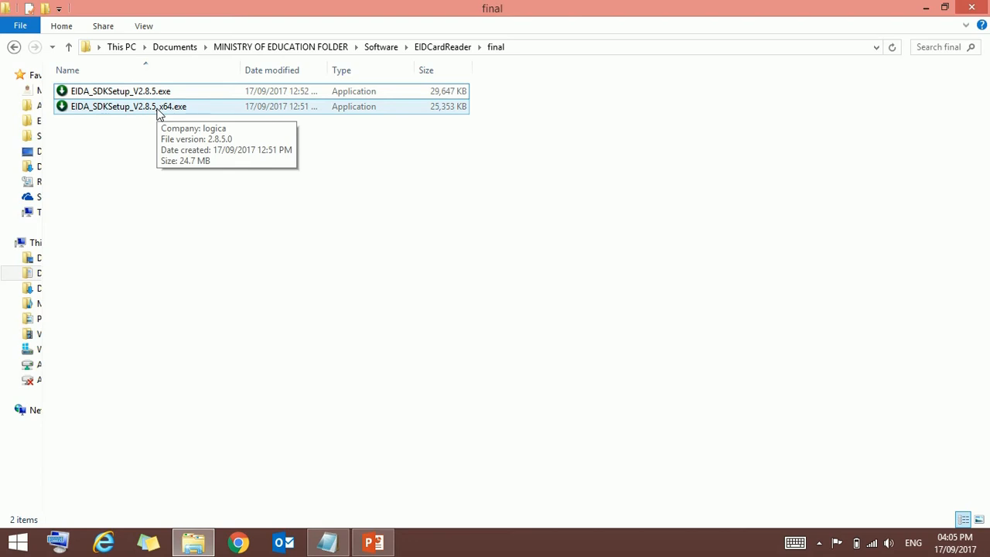
right_click(129, 106)
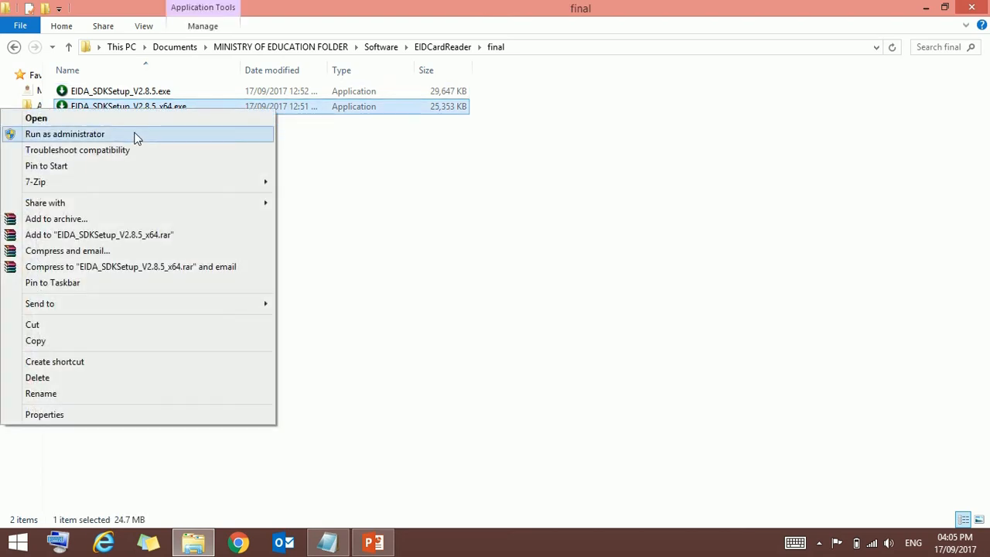
left_click(65, 133)
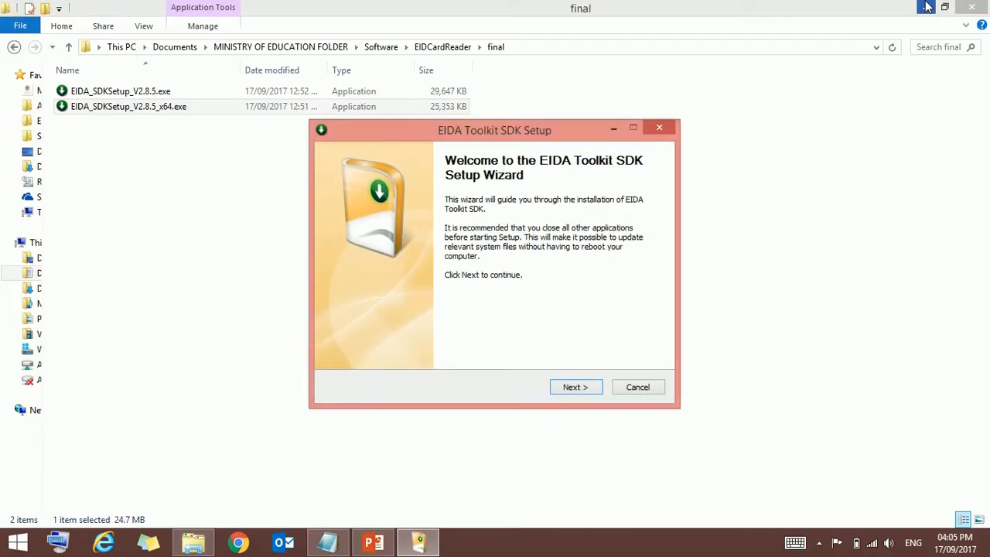
- Accept the default SDK components and install location, reaching the Start Menu folder step
left_click(576, 387)
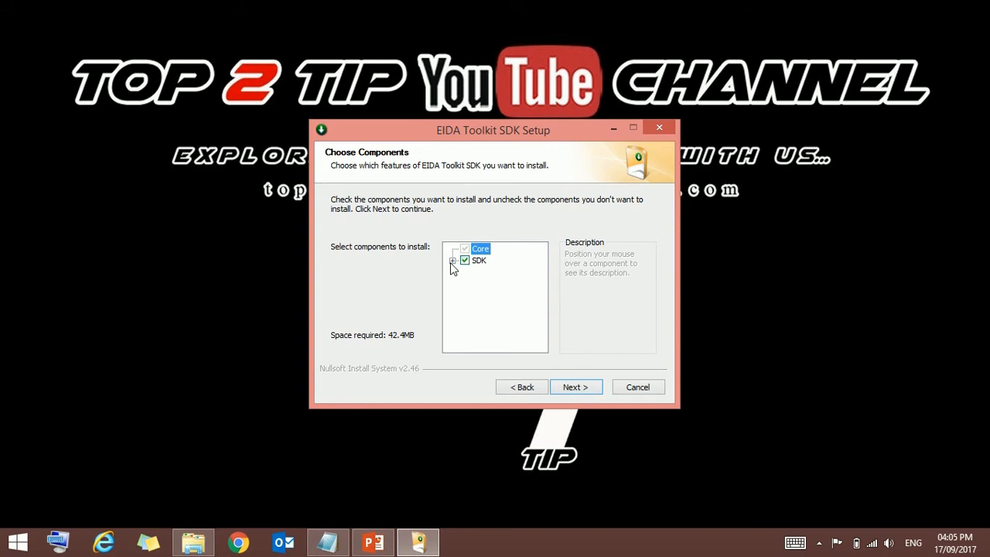
left_click(451, 260)
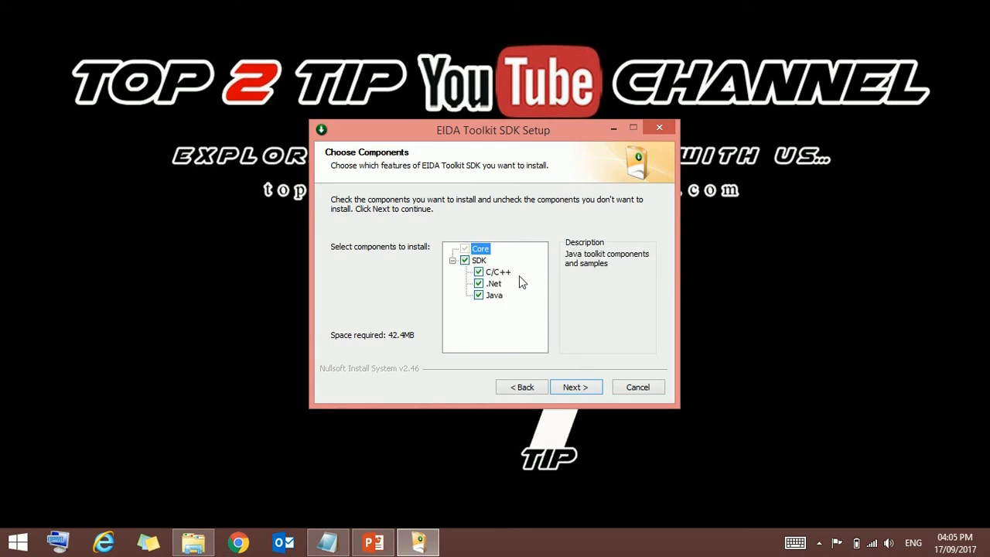
mouse_move(483, 319)
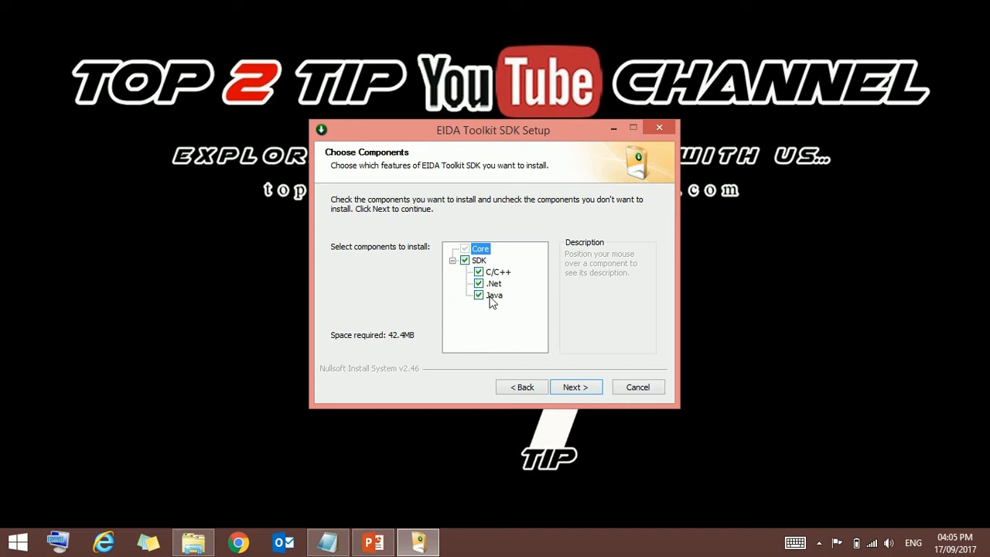
left_click(493, 283)
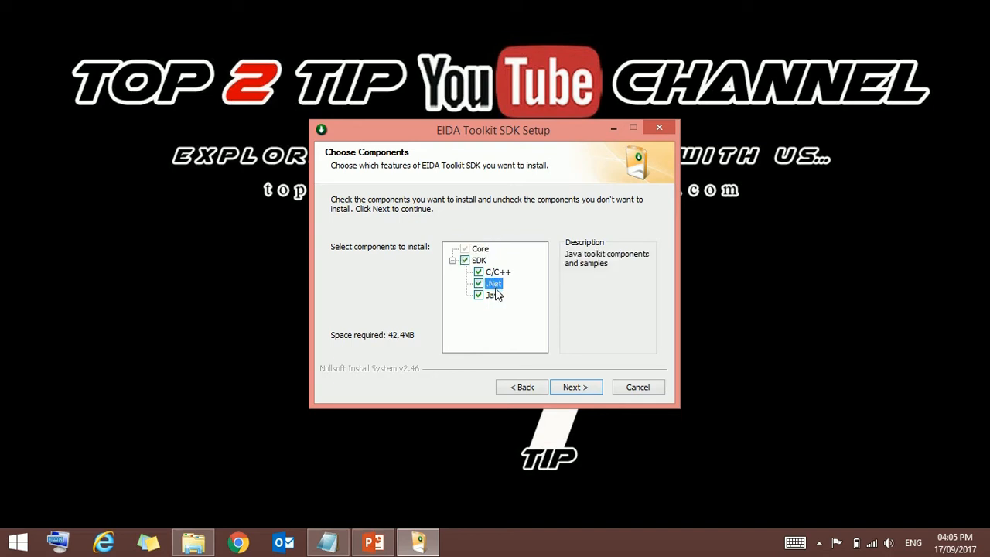
mouse_move(488, 325)
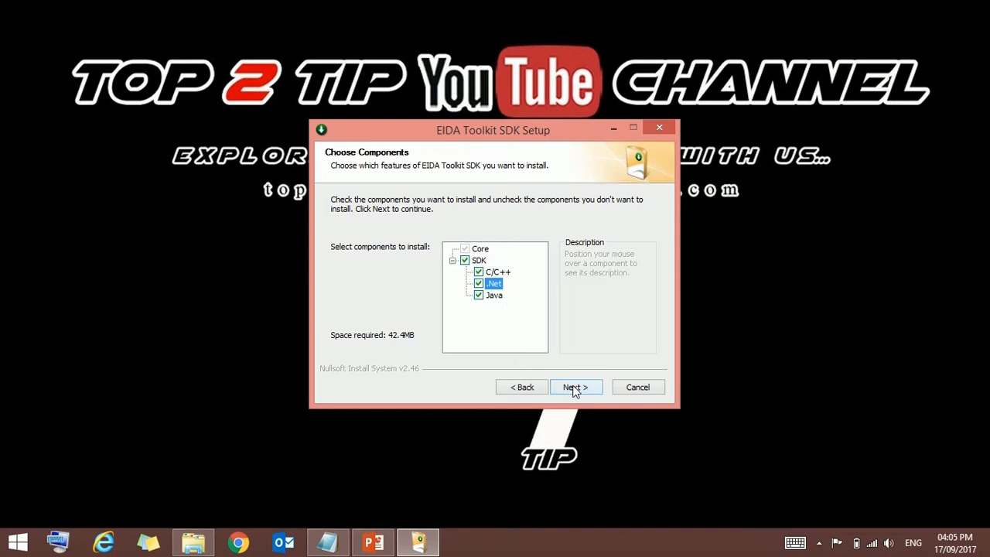
left_click(576, 387)
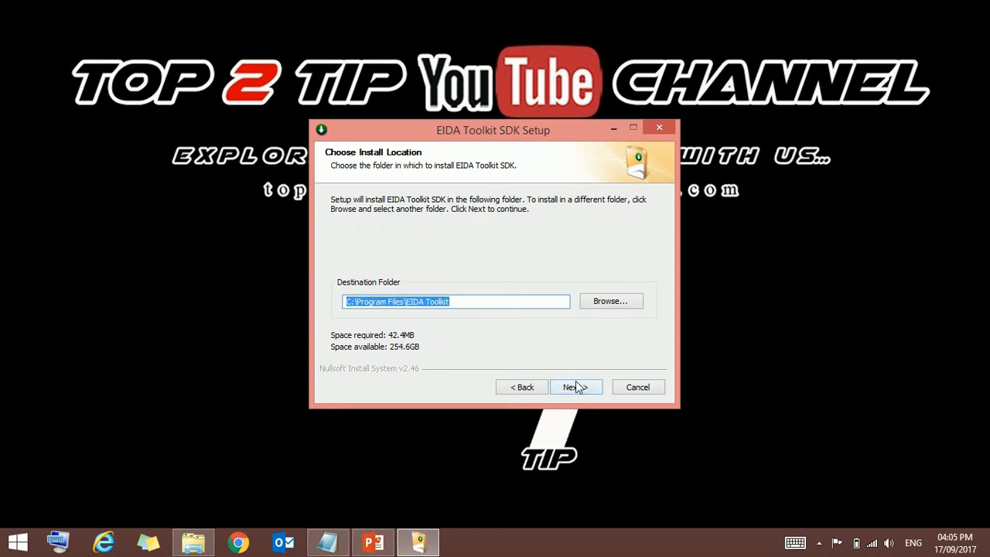
left_click(576, 387)
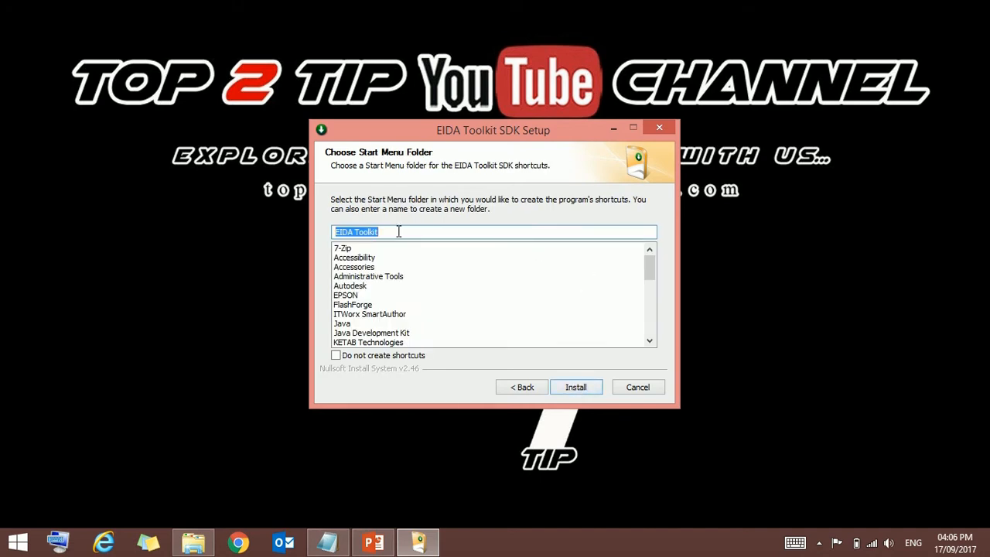
mouse_move(446, 257)
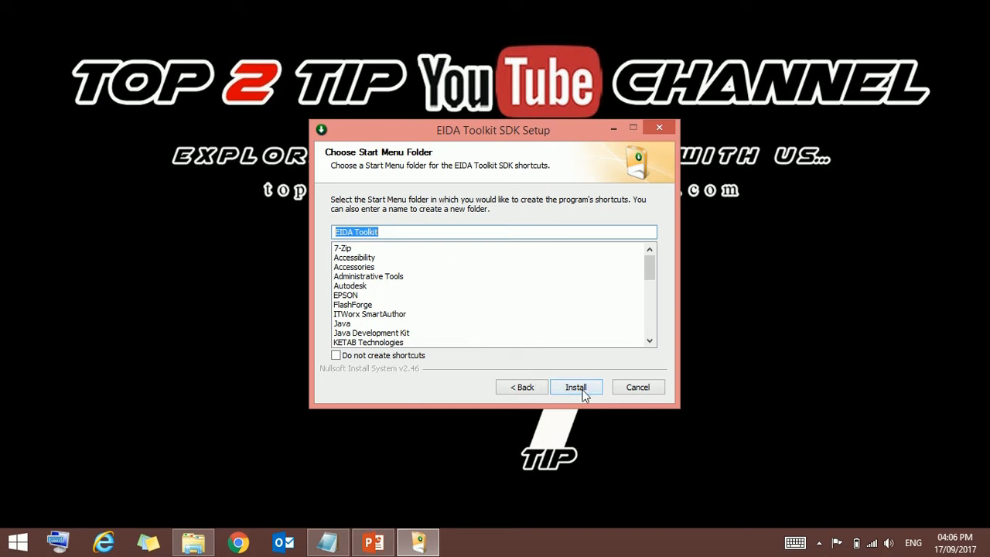
- Start the toolkit installation and complete the bundled Java Setup with defaults
left_click(575, 387)
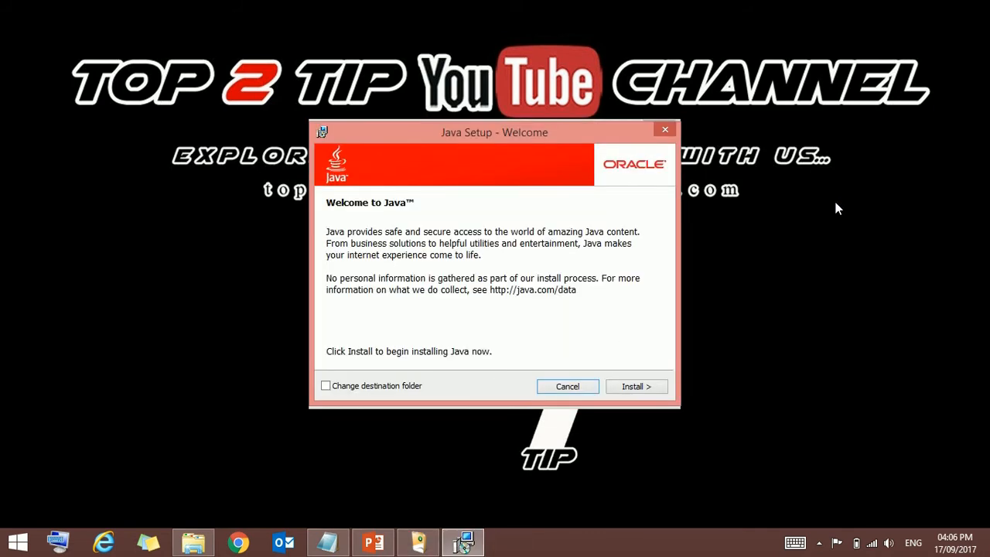
mouse_move(788, 192)
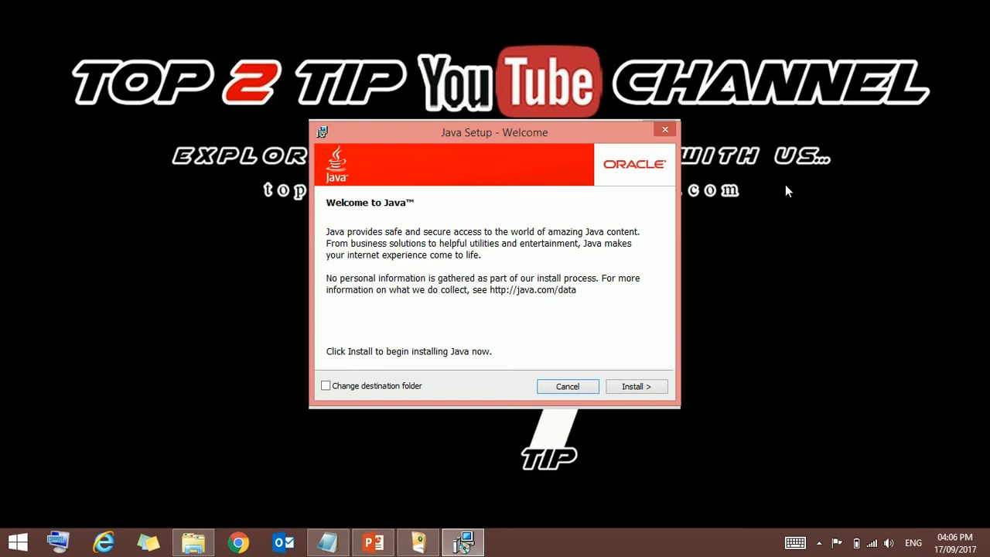
mouse_move(551, 132)
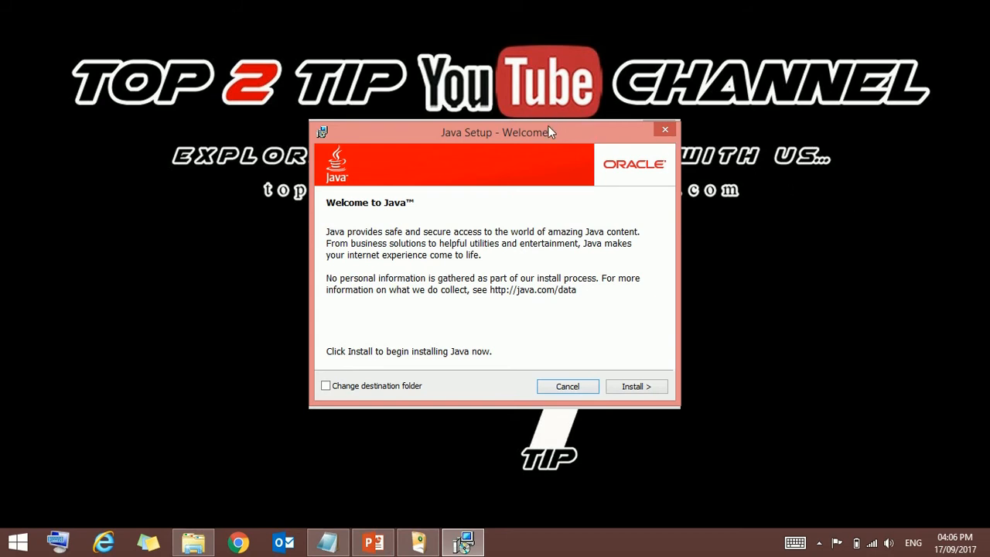
mouse_move(534, 213)
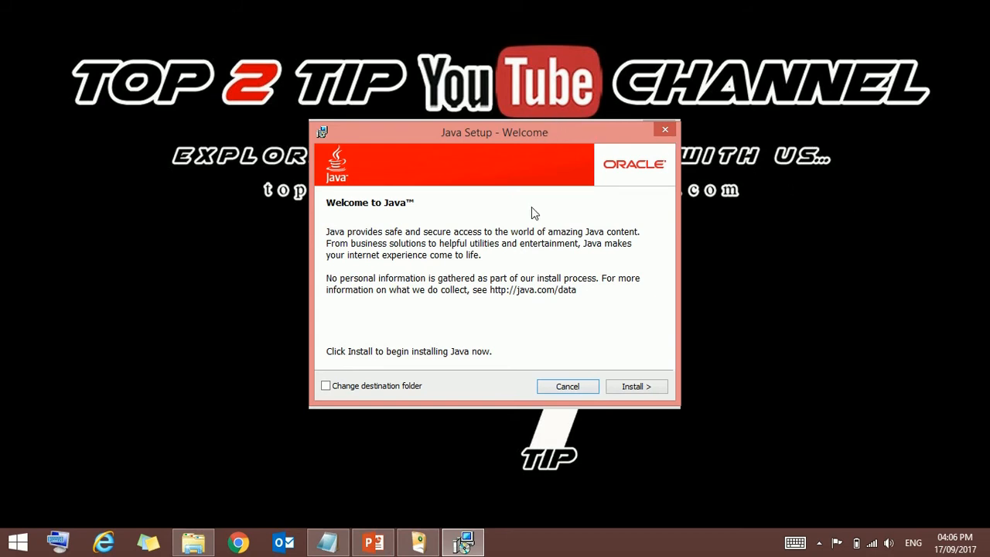
mouse_move(584, 147)
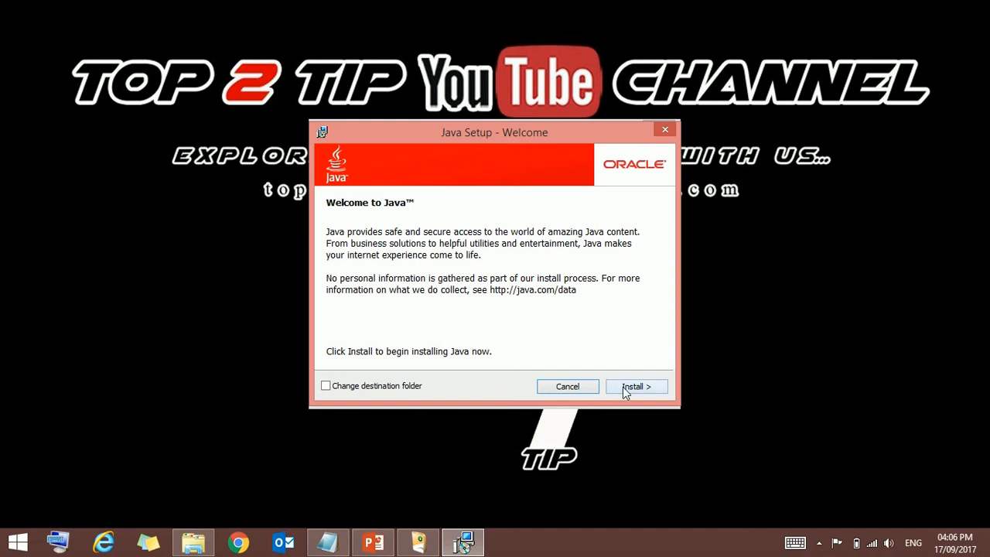
left_click(635, 387)
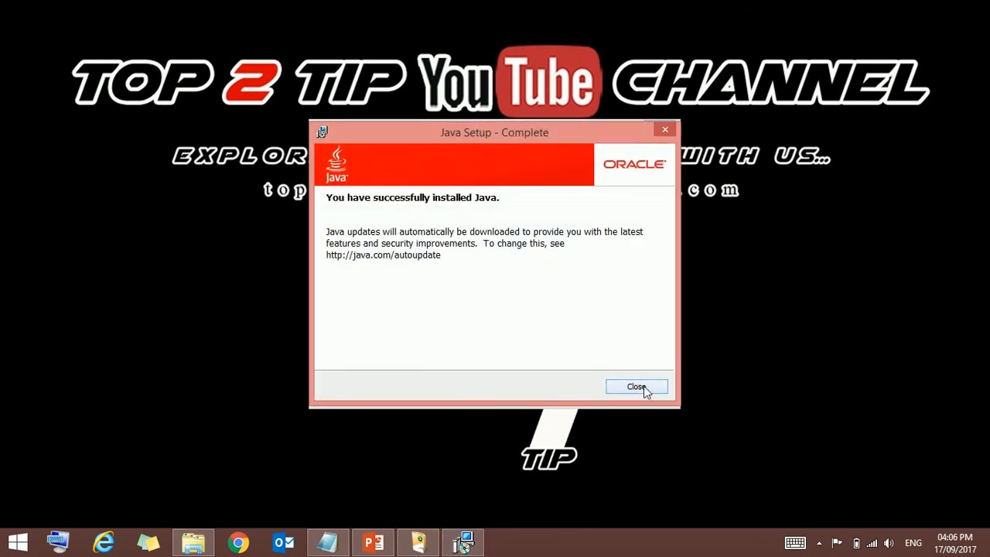
left_click(638, 386)
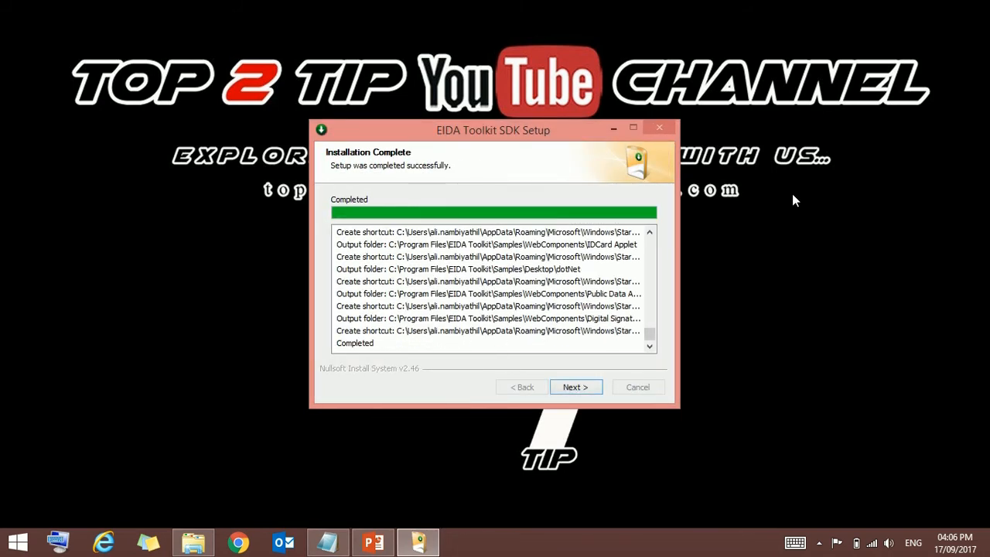
mouse_move(565, 376)
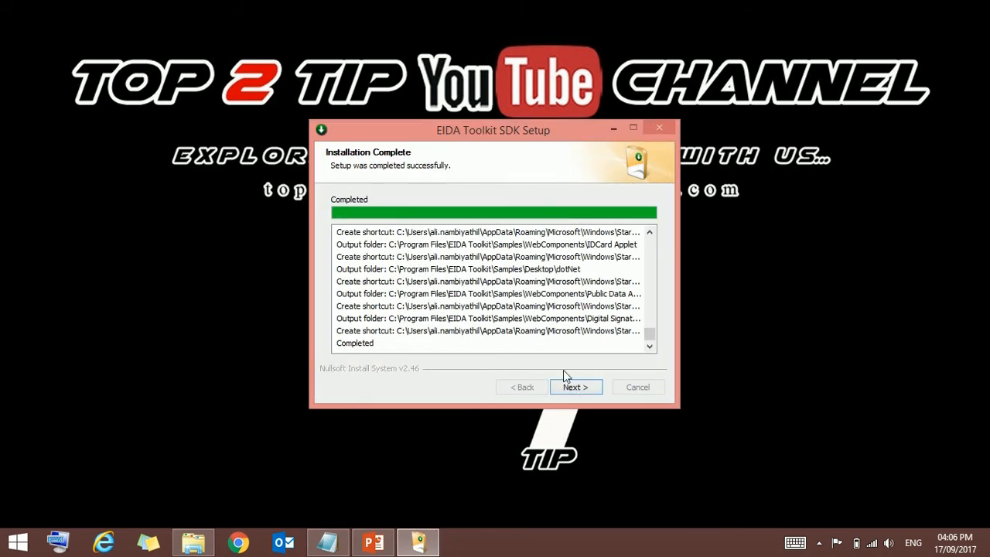
- Finish and close the completed EIDA Toolkit SDK Setup wizard
left_click(576, 387)
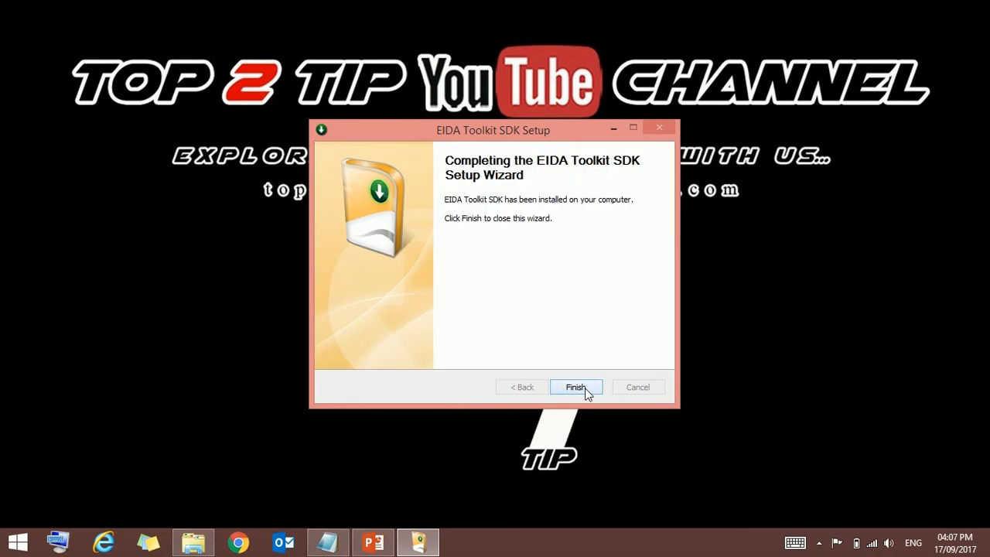
left_click(576, 387)
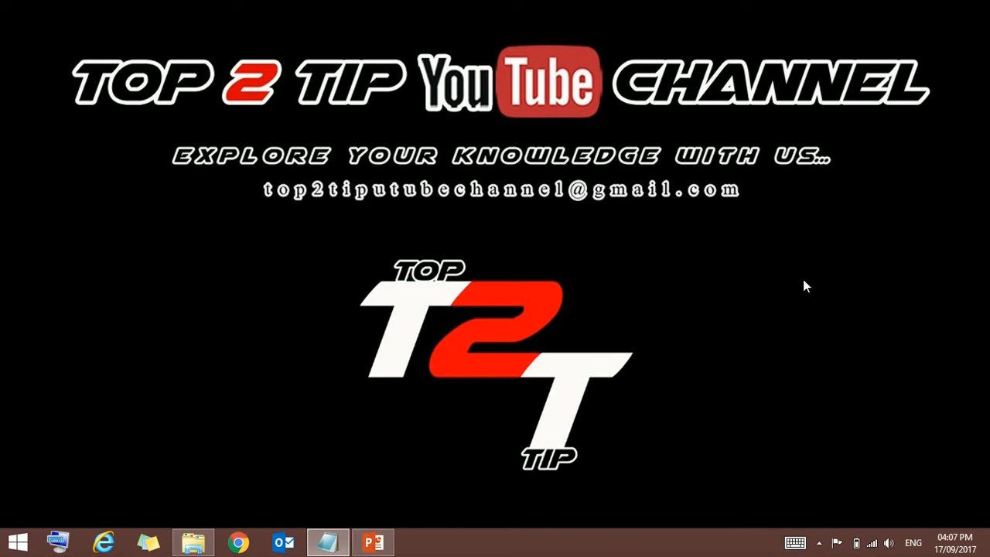
mouse_move(704, 278)
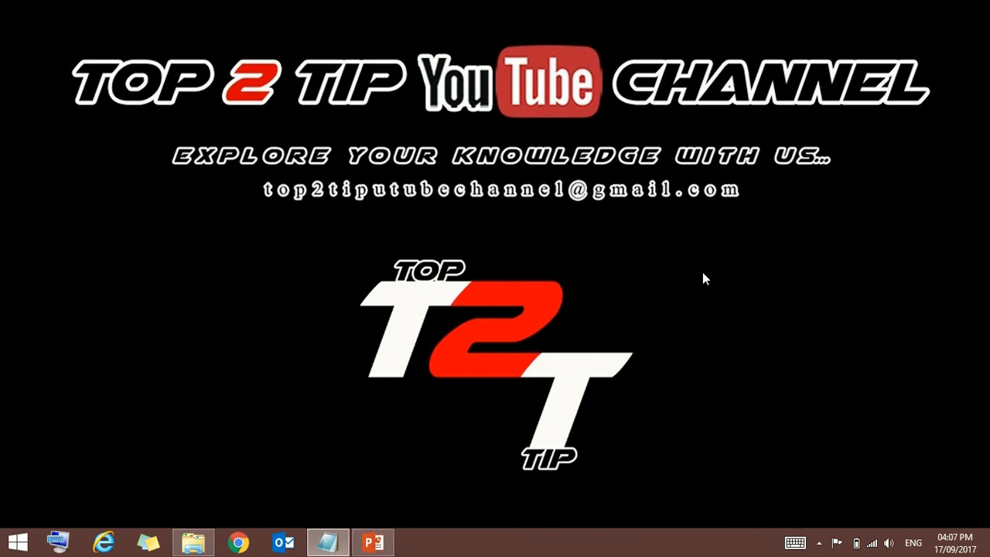
mouse_move(746, 226)
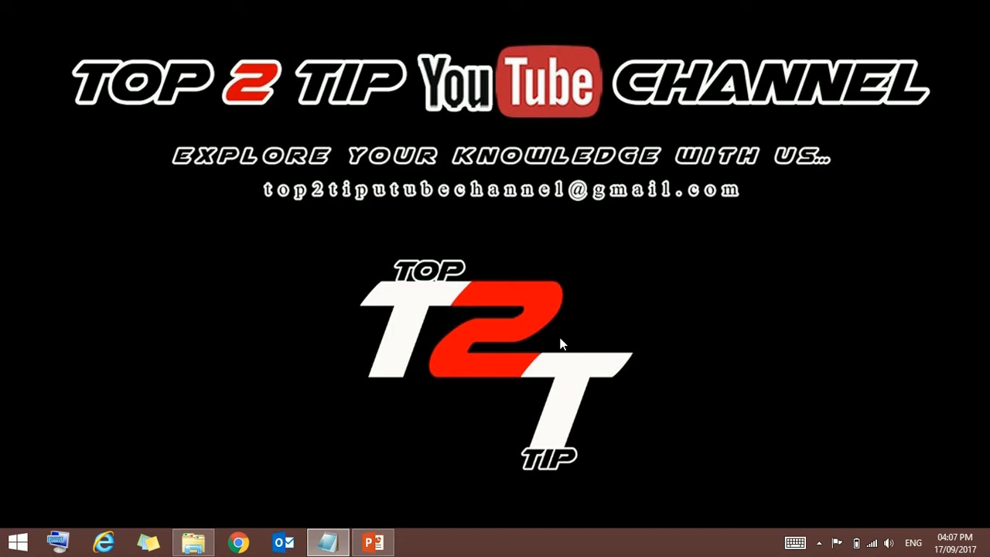
mouse_move(287, 332)
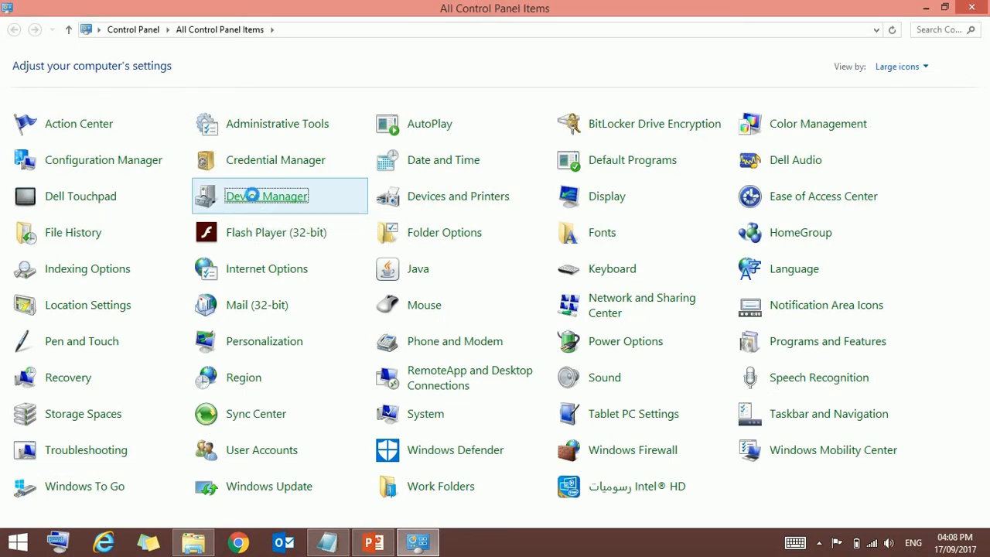
- Verify in Device Manager that OMNIKEY 1021 is listed under Smart card readers
double_click(267, 195)
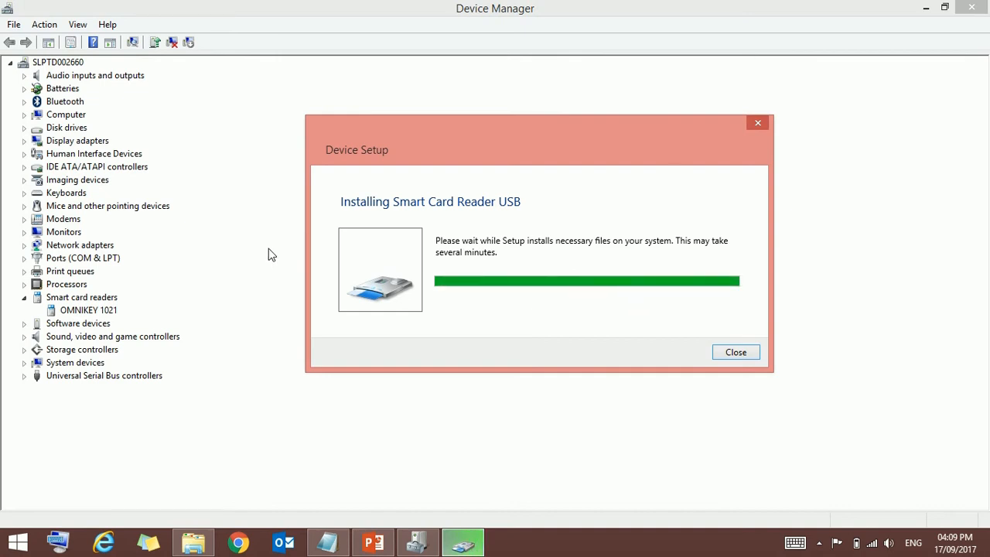
left_click(735, 353)
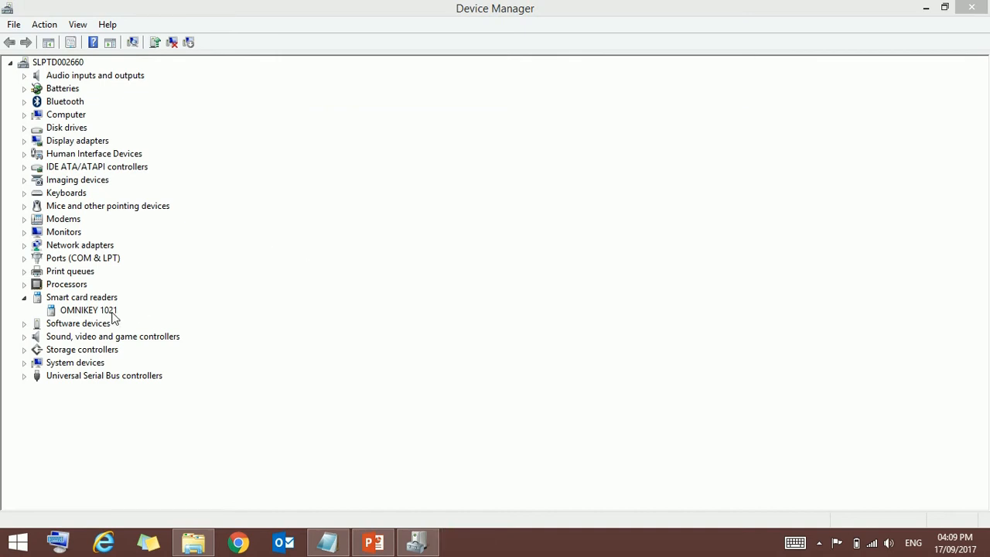
left_click(90, 309)
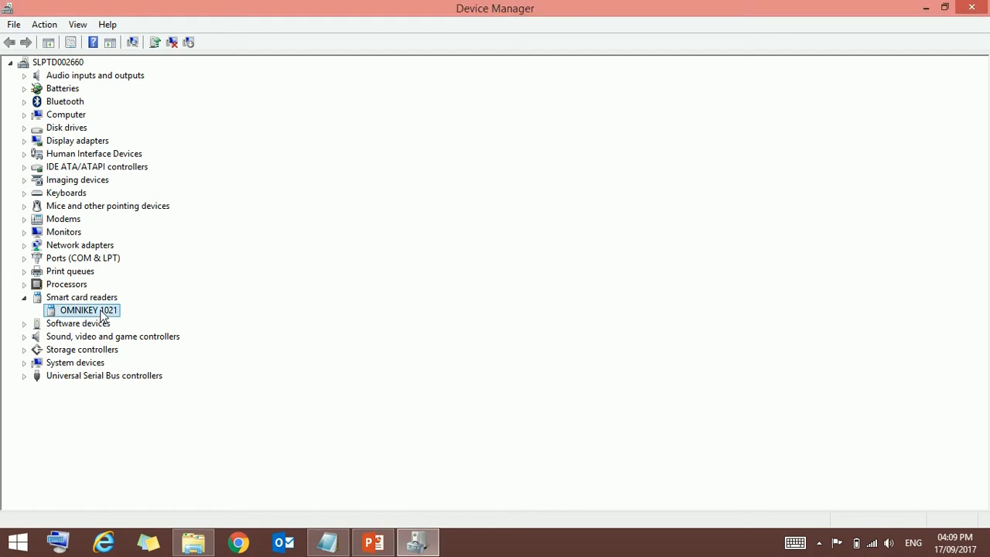
mouse_move(76, 323)
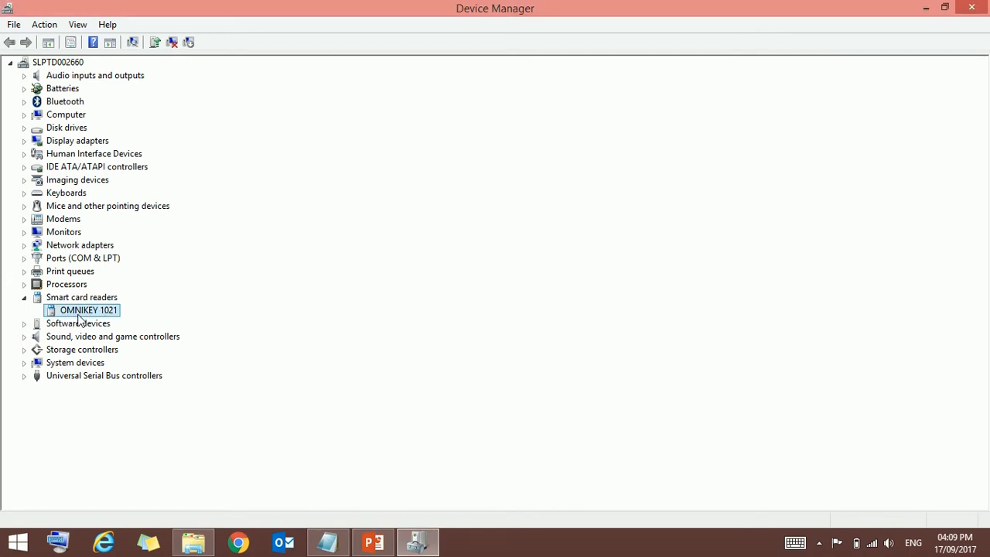
mouse_move(114, 323)
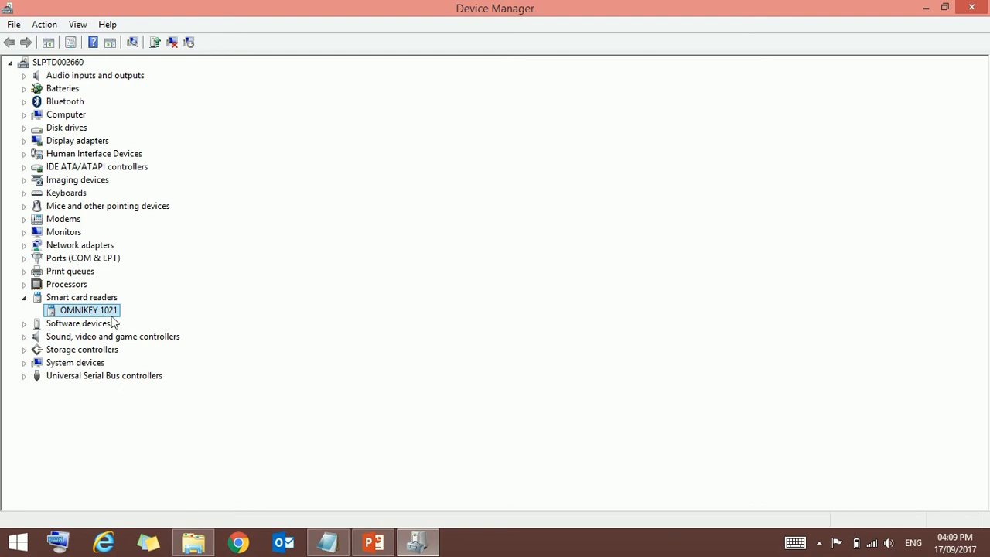
mouse_move(526, 195)
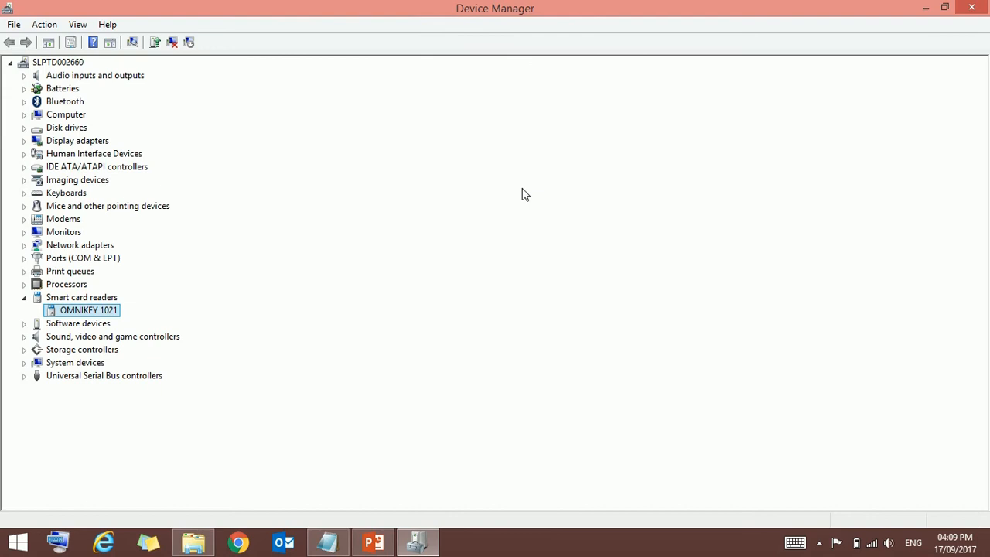
mouse_move(526, 192)
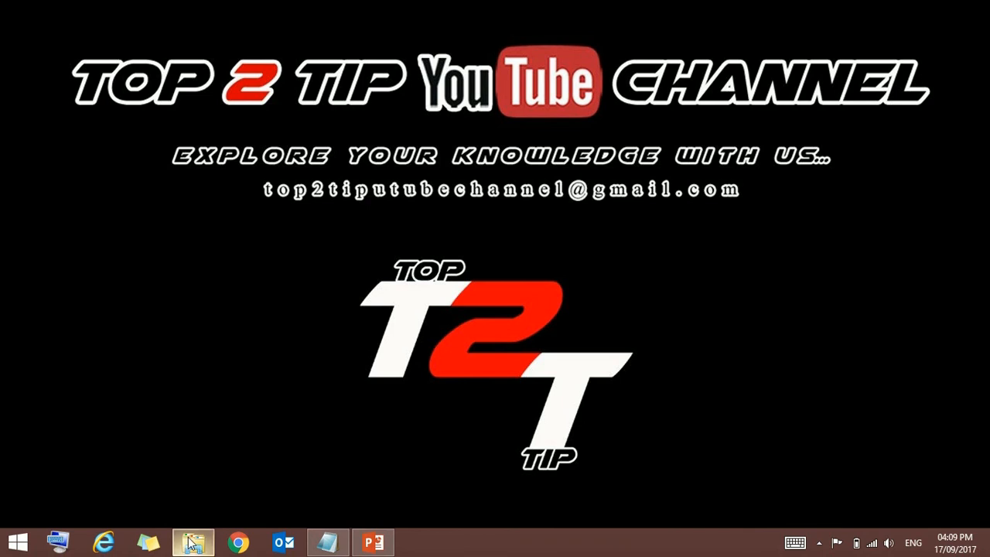
- Navigate the EIDA Toolkit folder to Samples > Desktop > Java
left_click(192, 542)
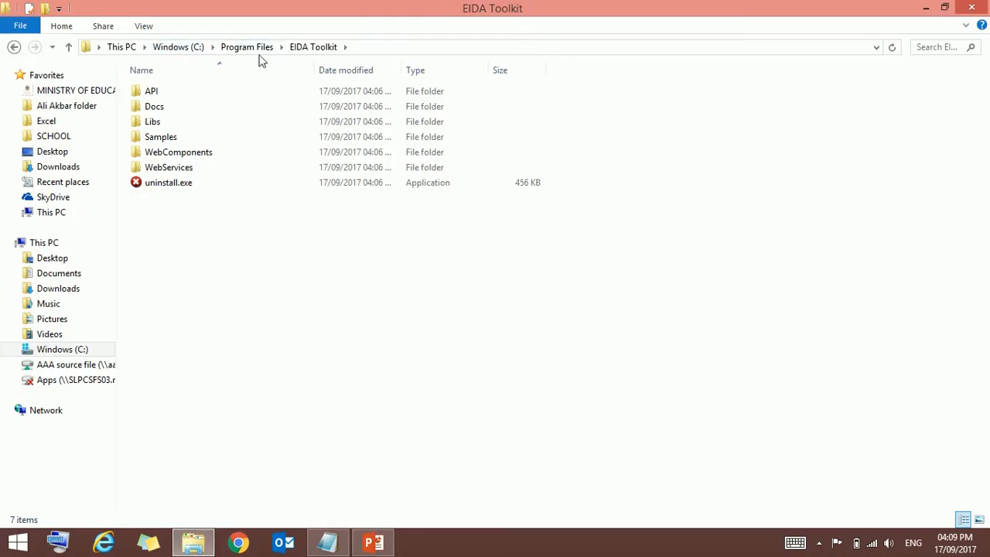
left_click(313, 47)
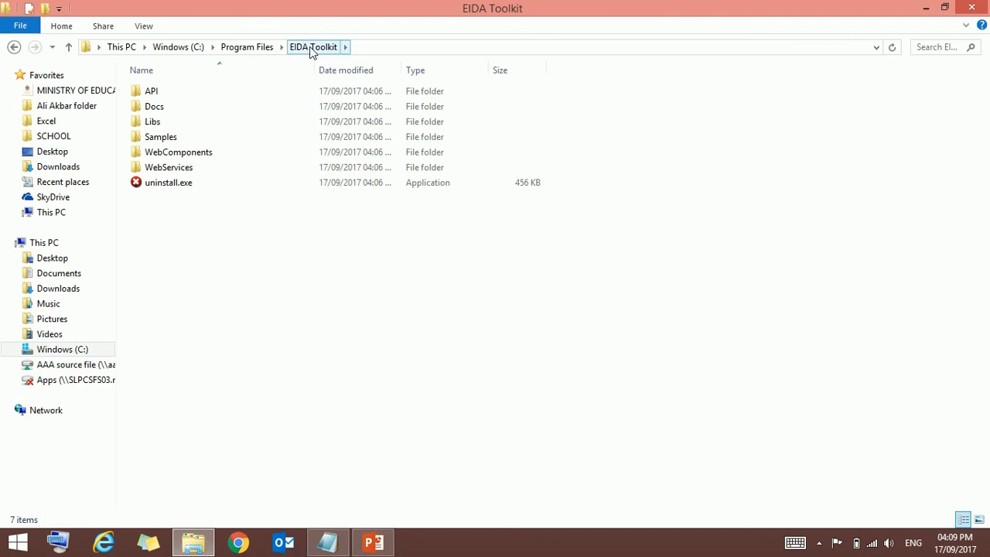
mouse_move(161, 136)
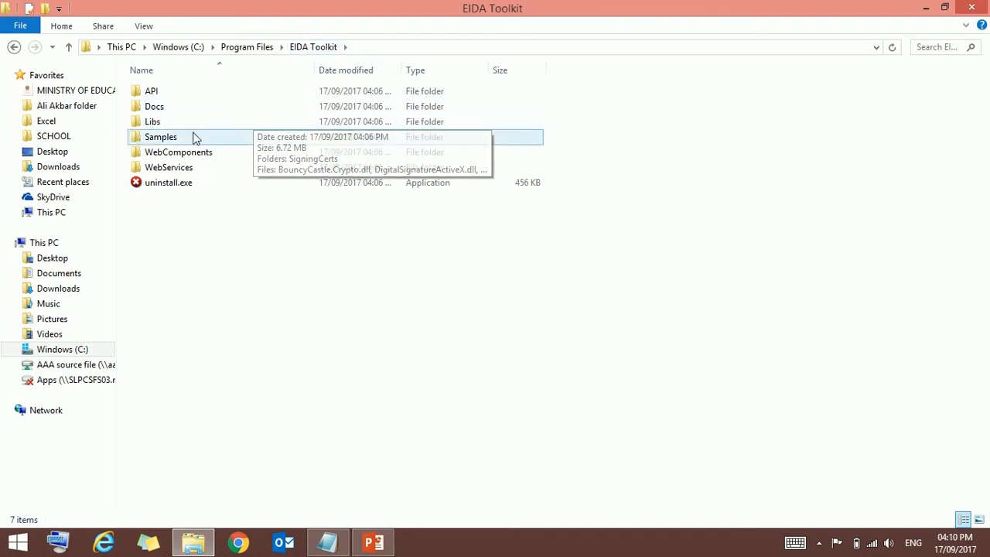
double_click(161, 136)
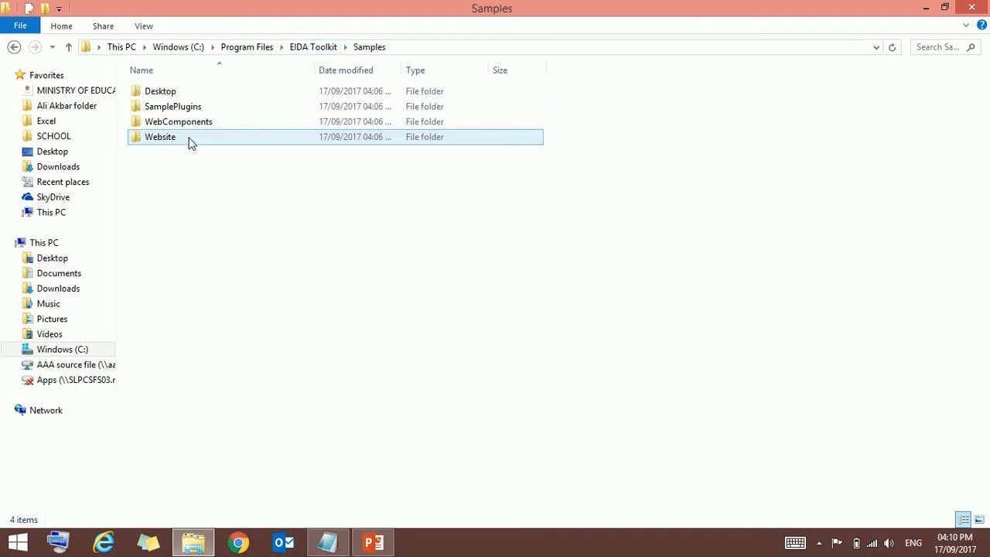
left_click(172, 105)
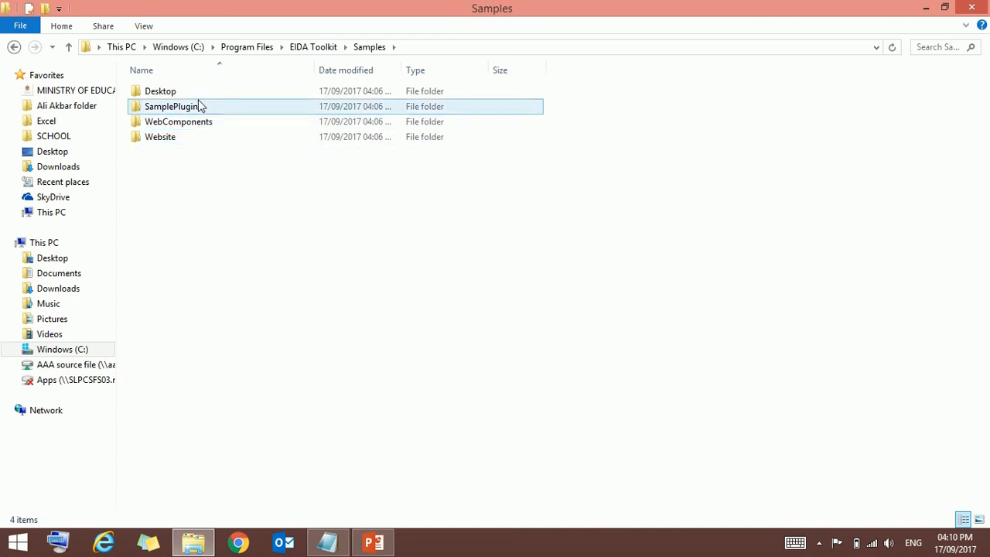
left_click(161, 89)
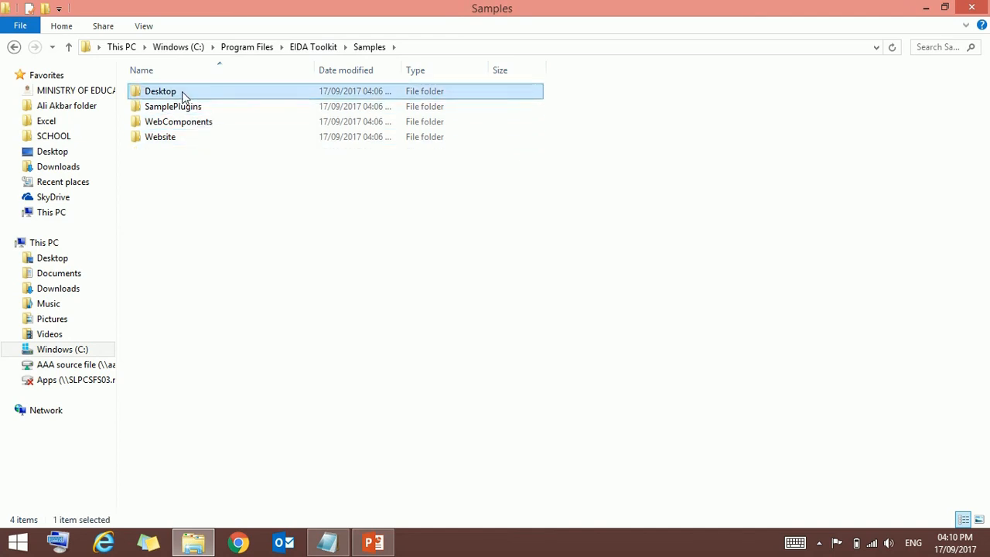
double_click(161, 89)
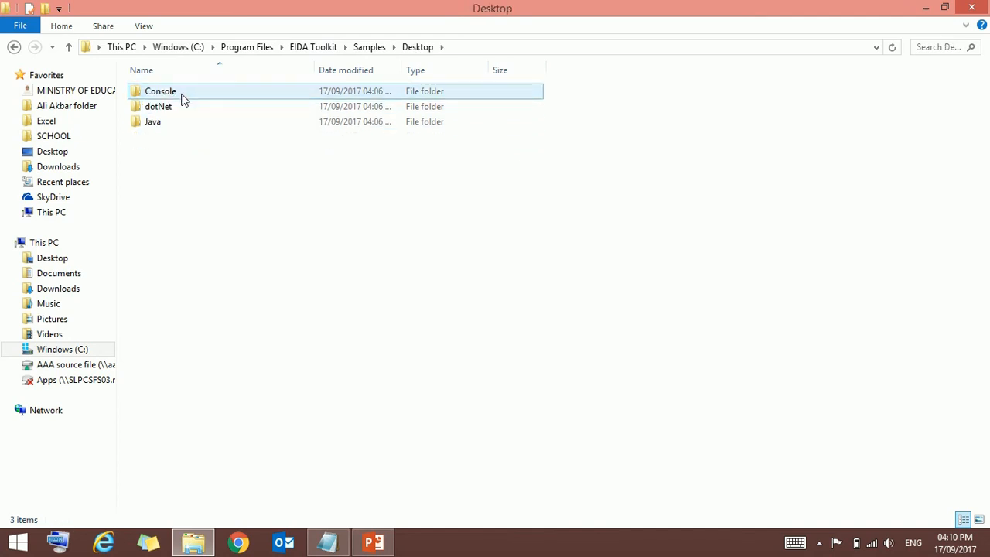
left_click(158, 105)
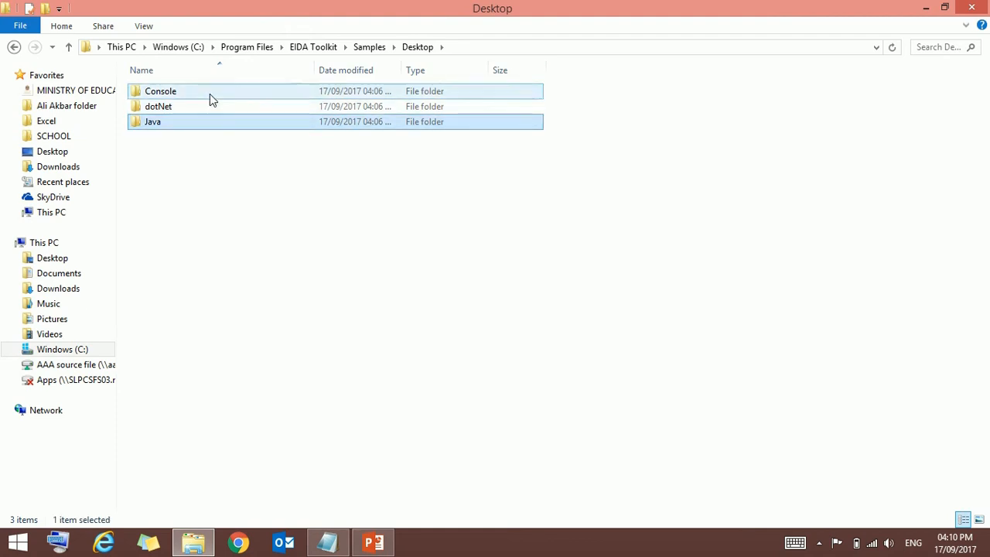
double_click(152, 121)
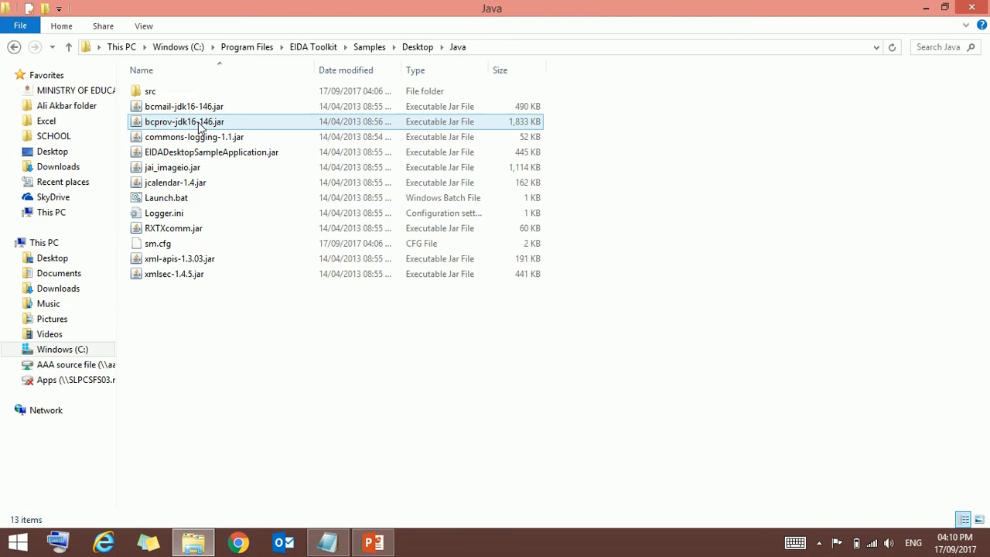
- Launch EIDADesktopSampleApplication.jar from the Java sample folder
left_click(211, 151)
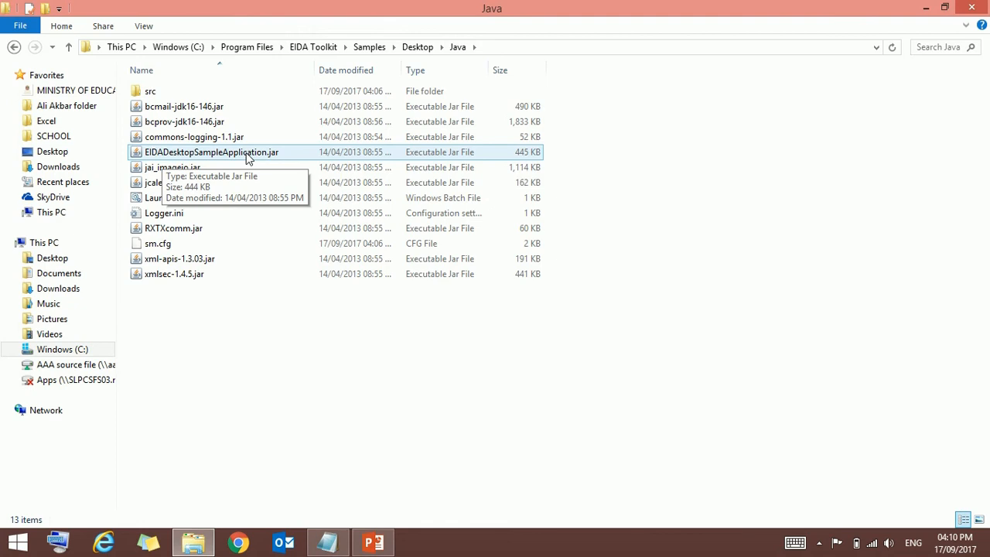
left_click(211, 151)
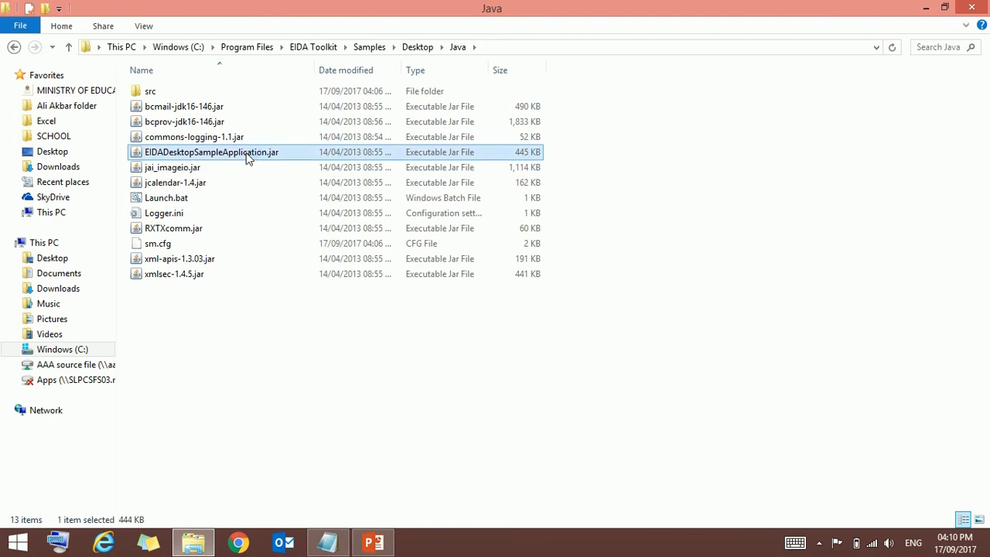
double_click(211, 152)
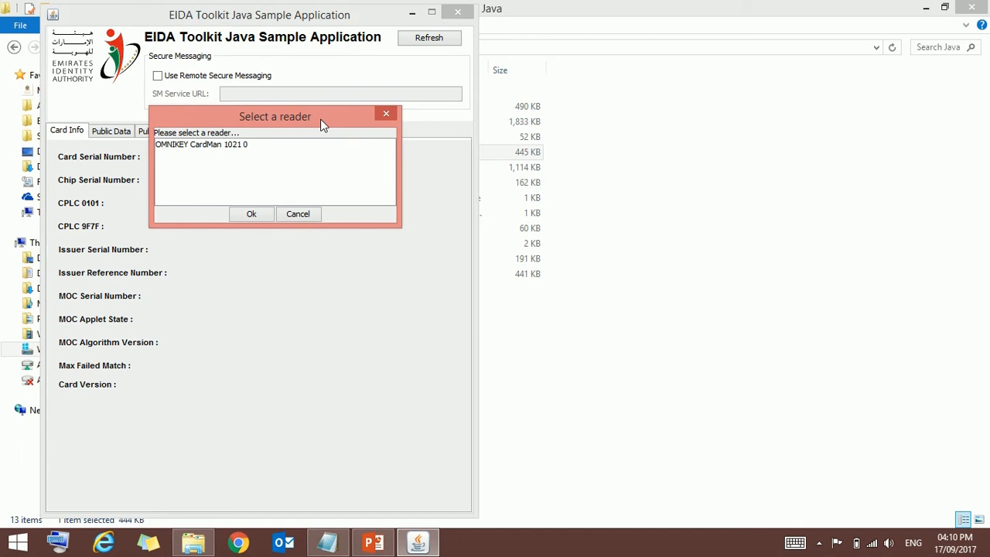
mouse_move(303, 124)
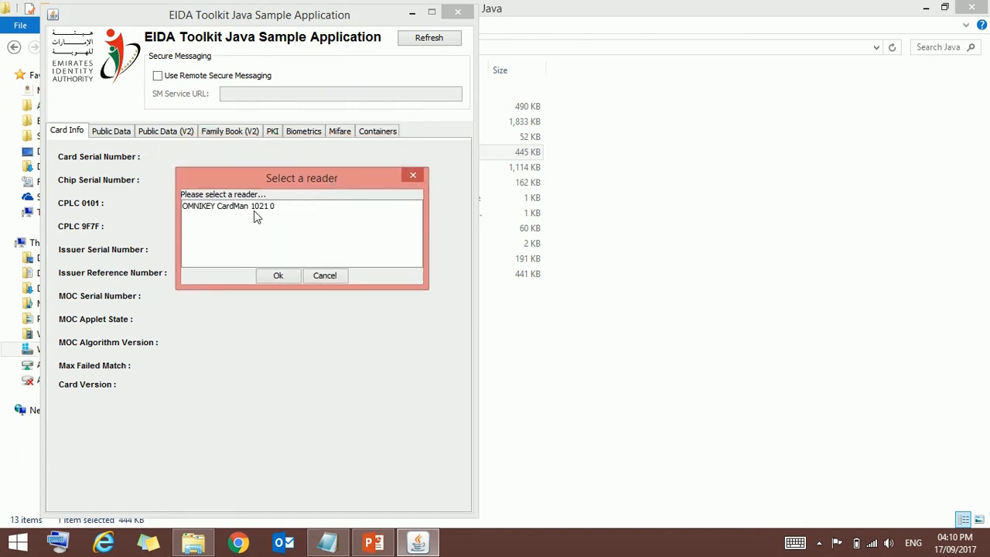
- Start the sample app using the OMNIKEY CardMan 1021 0 reader
left_click(228, 206)
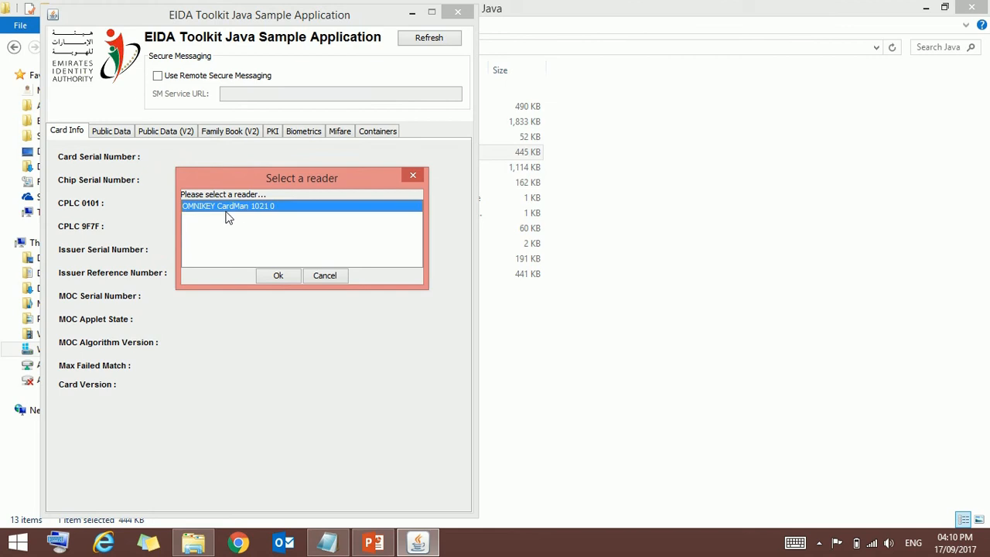
mouse_move(279, 215)
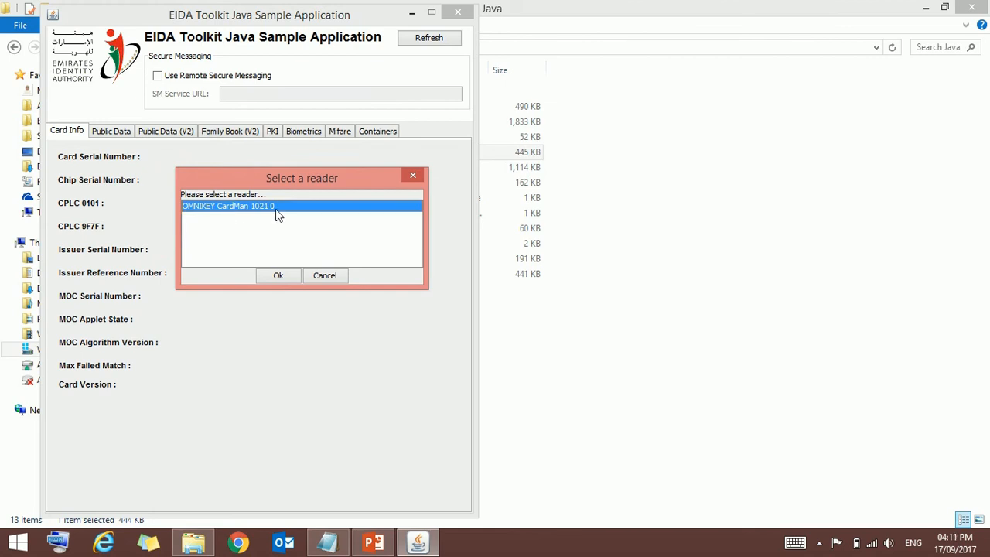
mouse_move(281, 211)
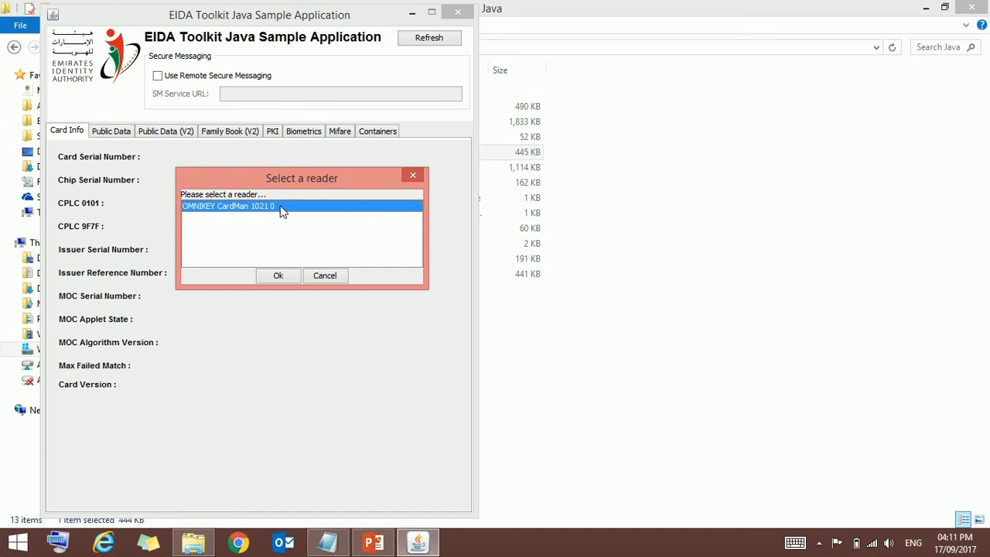
left_click(279, 276)
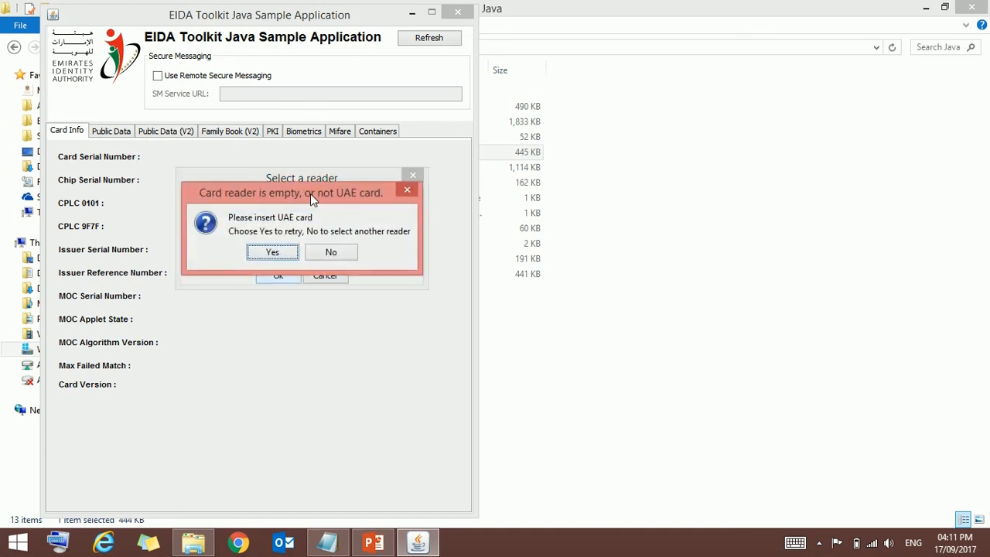
mouse_move(241, 200)
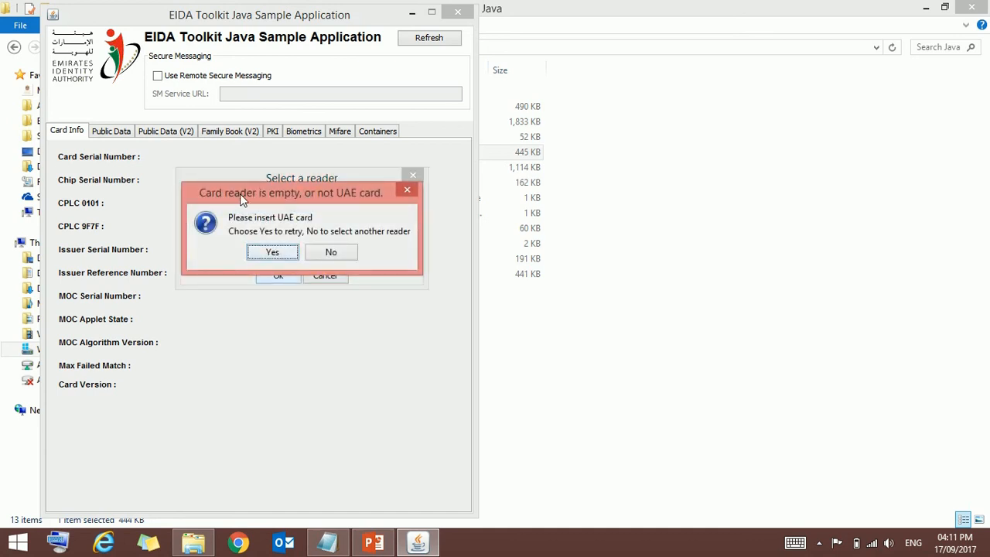
mouse_move(354, 193)
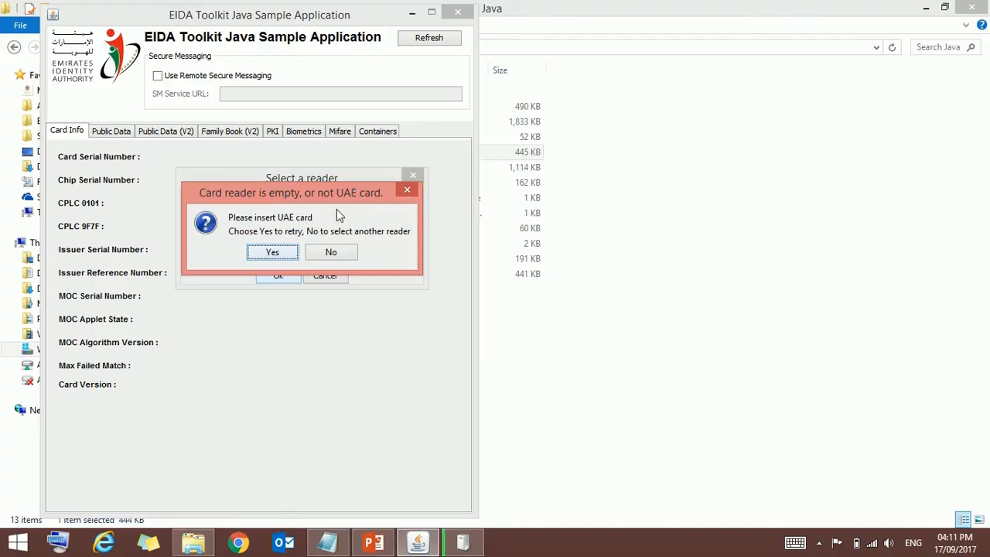
- Retry the card read, read its Public Data successfully, then close the sample application
left_click(272, 250)
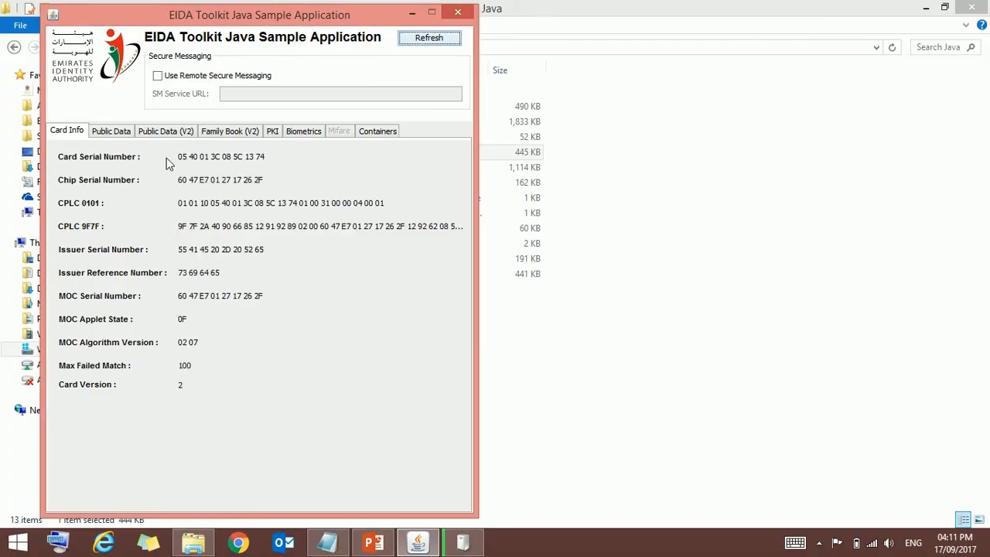
mouse_move(195, 262)
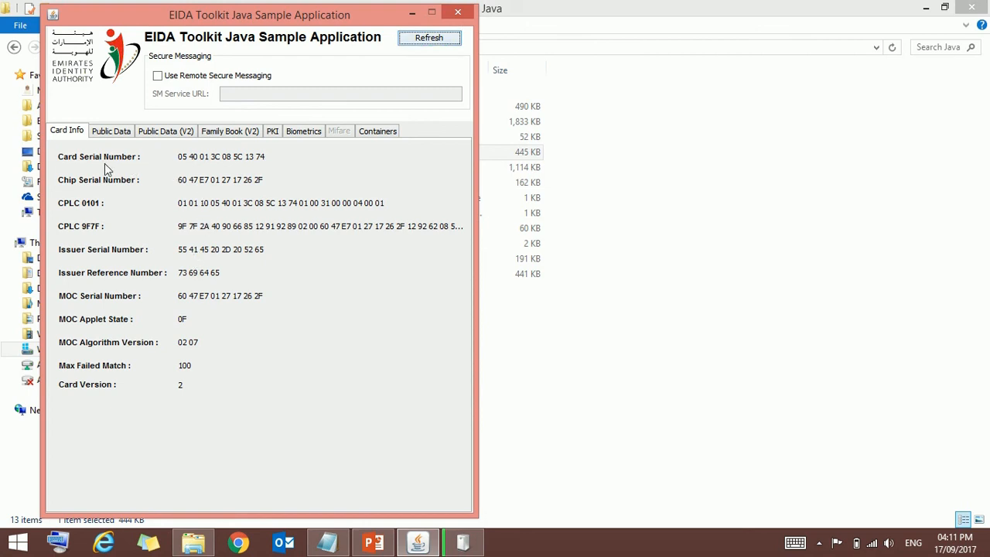
left_click(111, 130)
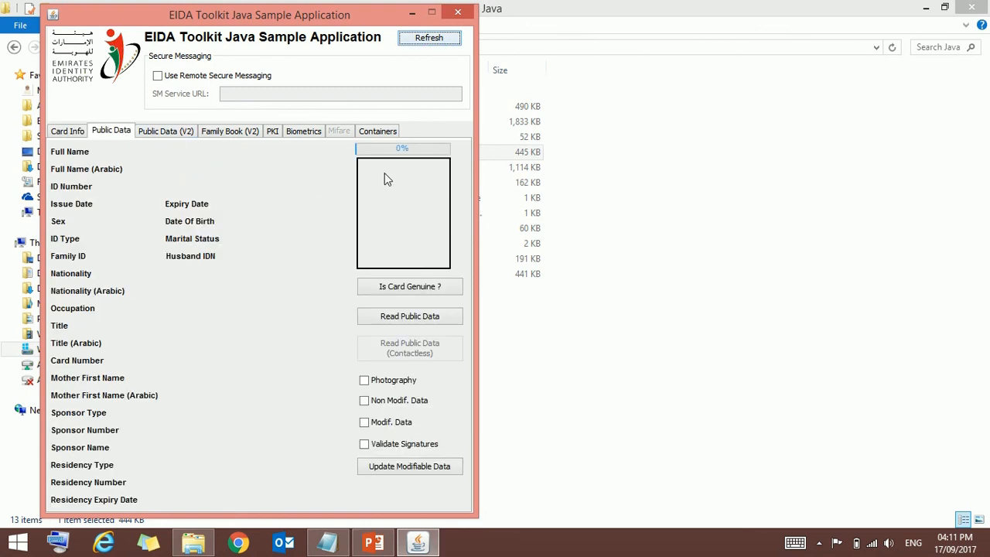
left_click(428, 37)
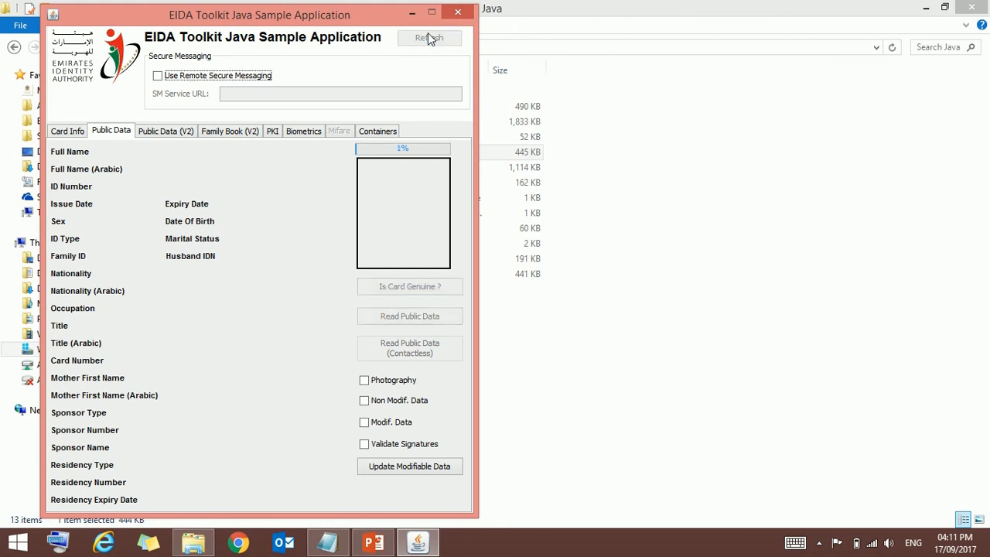
left_click(408, 316)
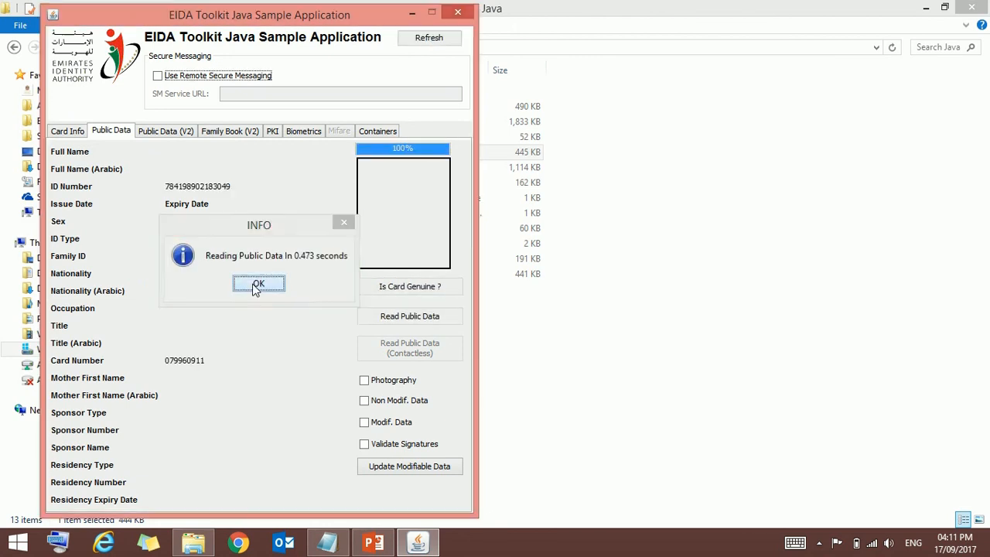
left_click(259, 285)
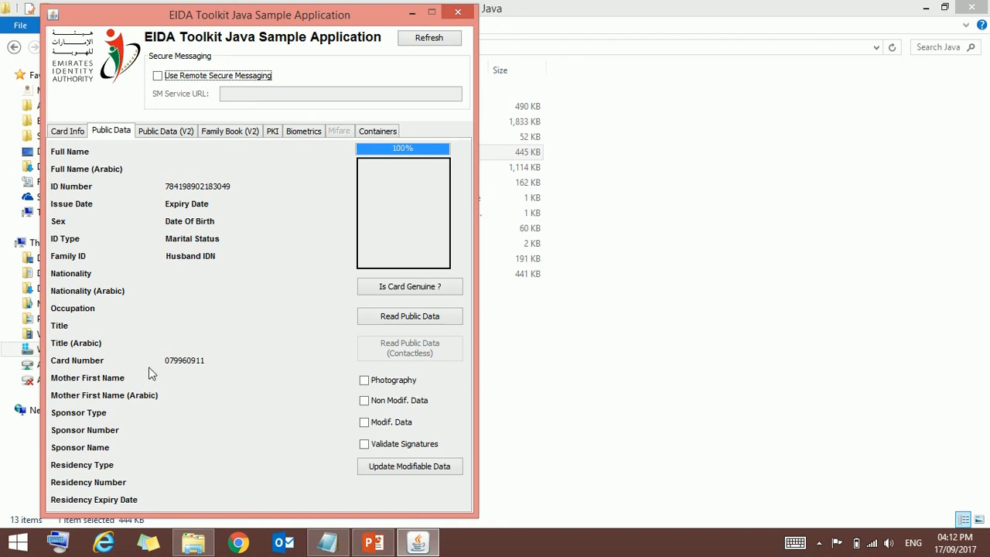
mouse_move(213, 287)
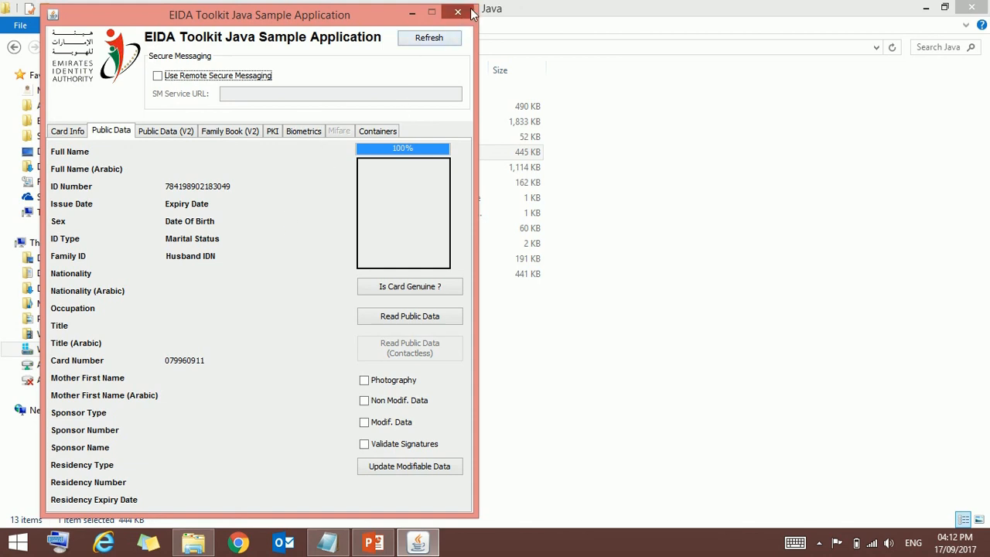
left_click(433, 14)
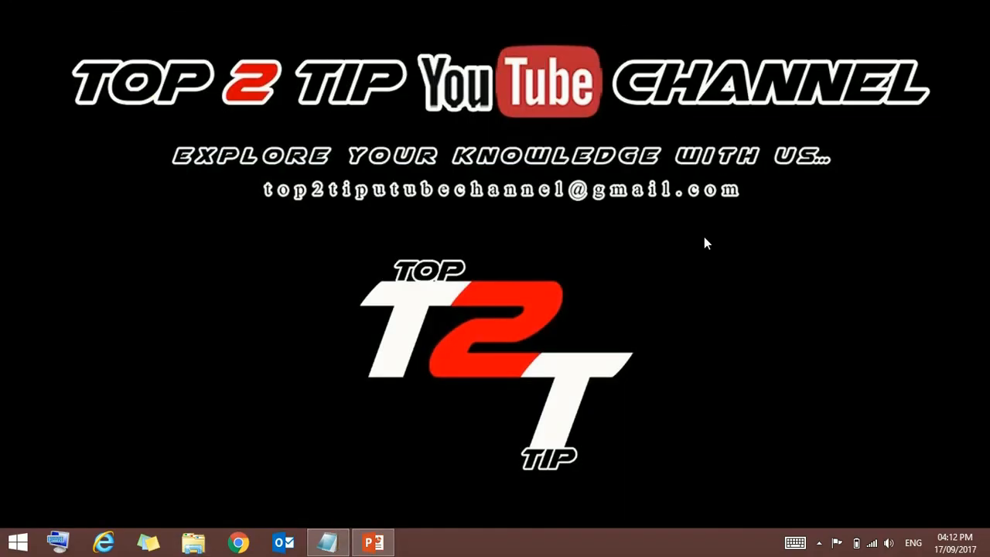
mouse_move(740, 315)
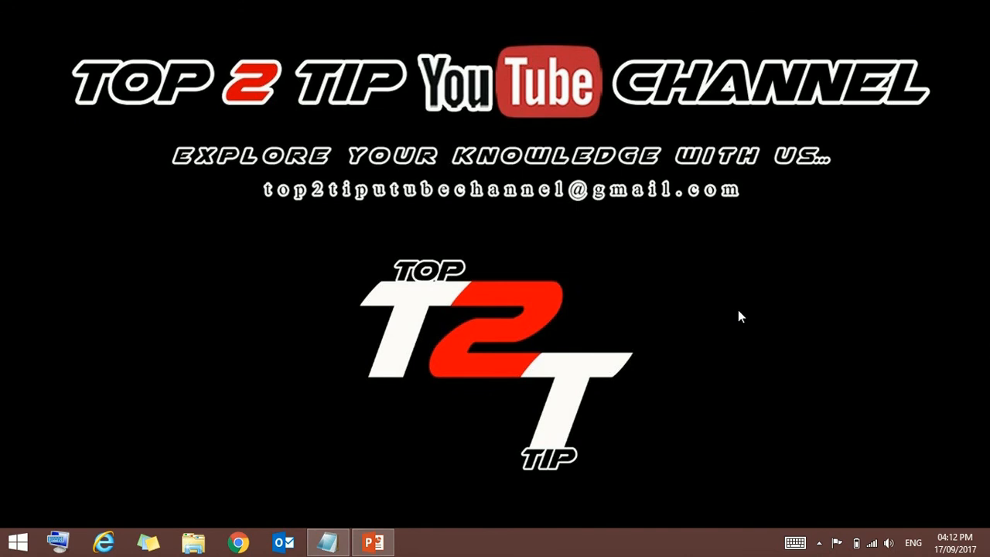